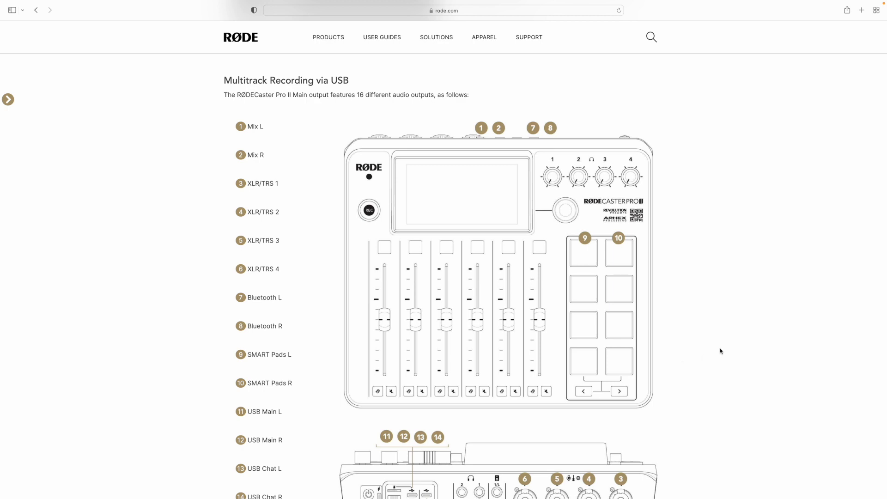
# - Scroll down the Audio Setup preferences to review the RODECaster Pro II Main device settings
pyautogui.scroll(-3)
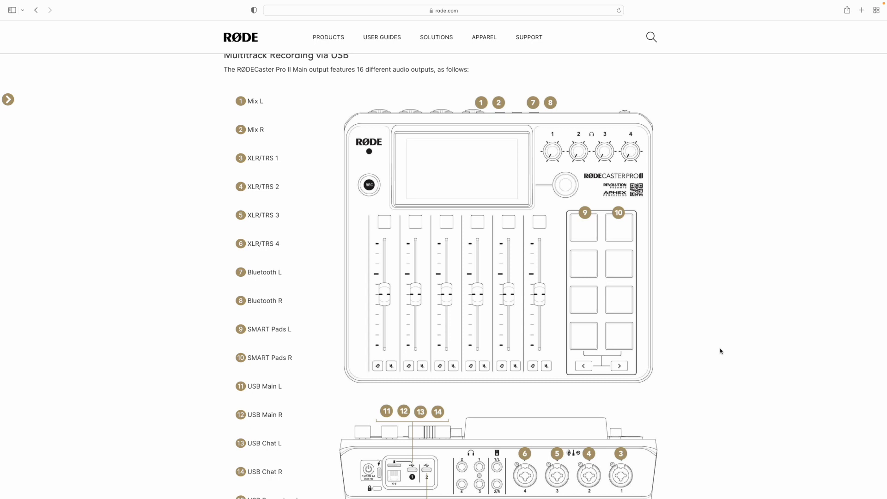
pyautogui.scroll(-3)
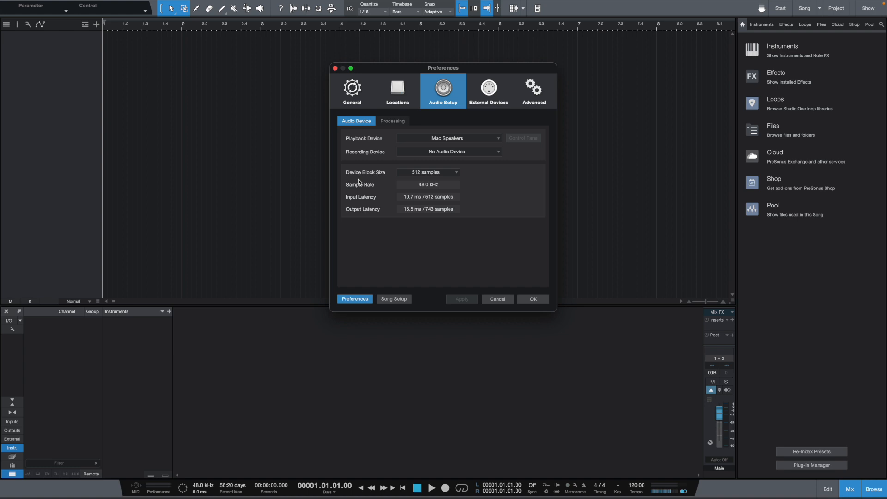
pyautogui.moveTo(484, 233)
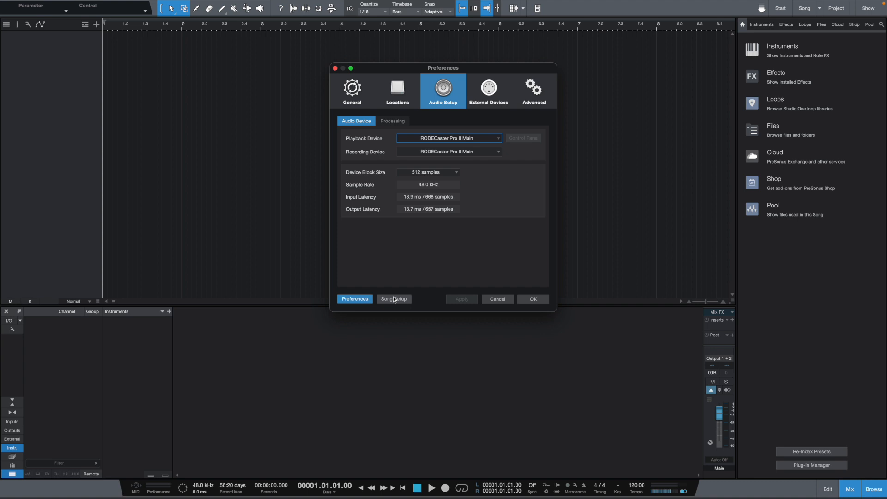
# - Show the song's Audio I/O Setup, check its output channels, and return to the inputs list
pyautogui.click(393, 299)
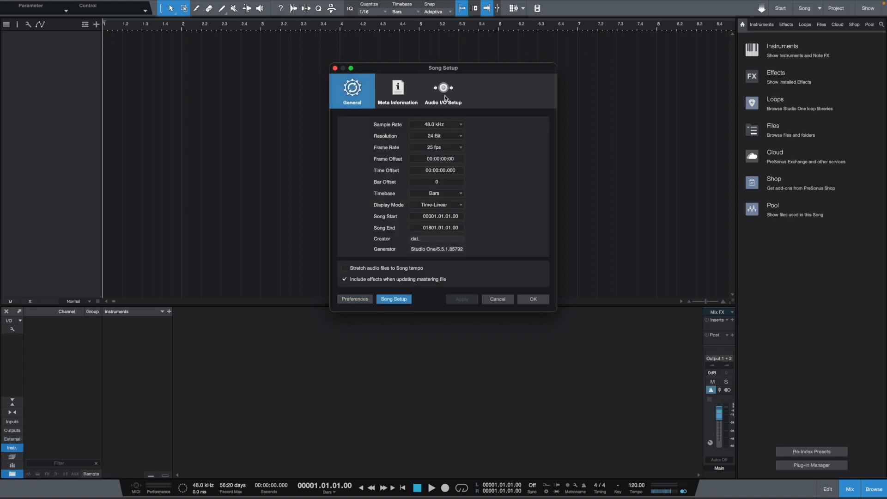
pyautogui.click(442, 91)
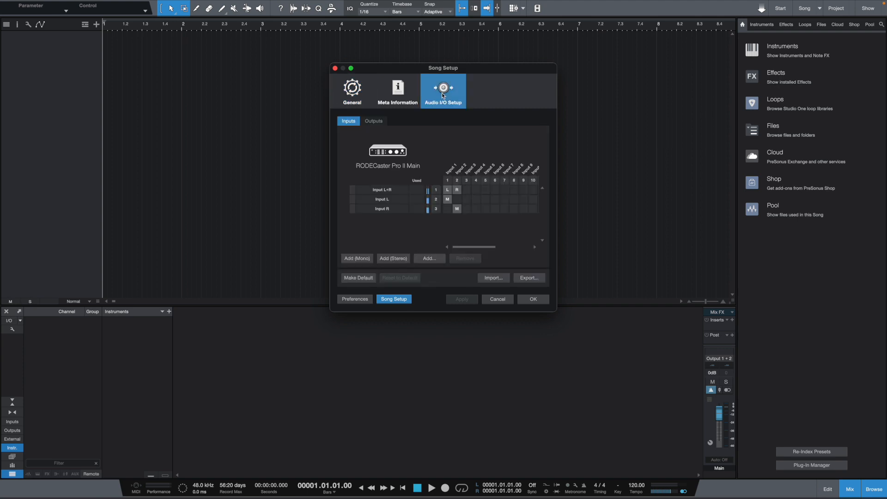
pyautogui.moveTo(405, 231)
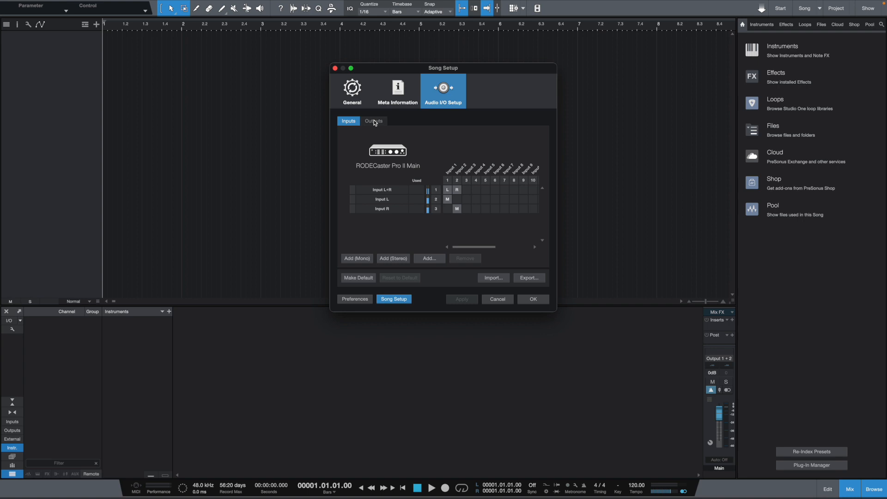
pyautogui.click(373, 120)
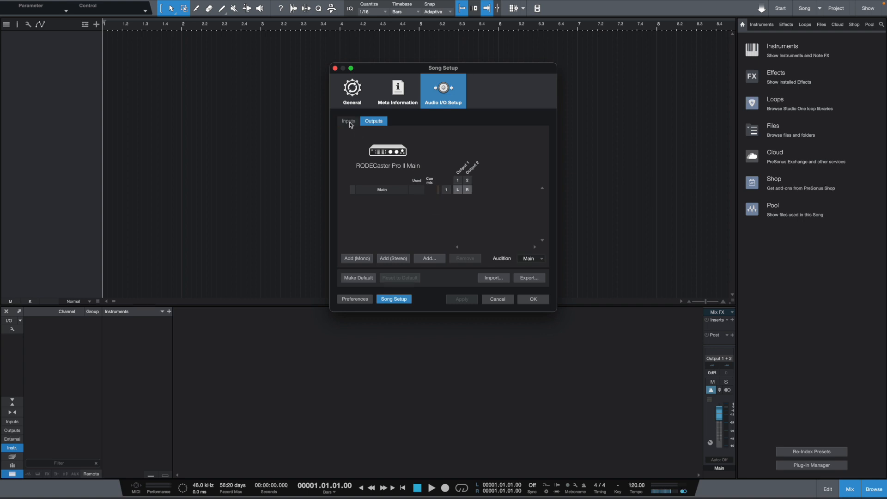
pyautogui.click(348, 121)
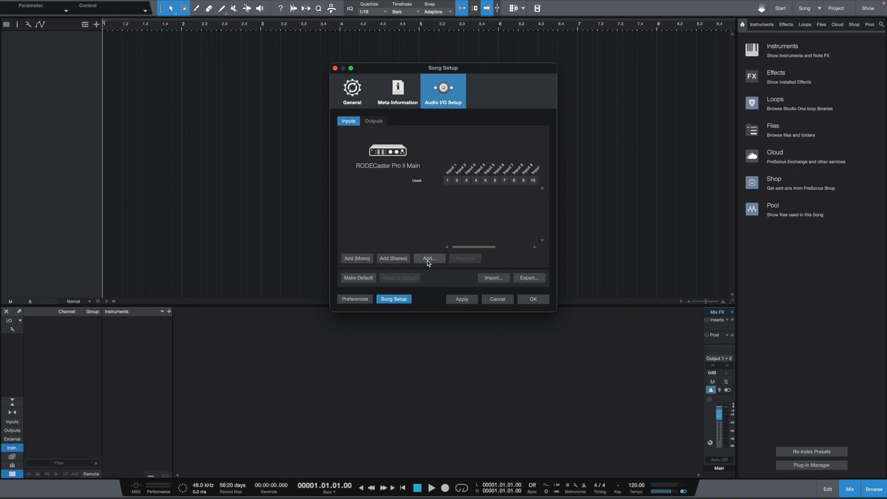
# - Add four mono input channels labelled Mic
pyautogui.click(429, 258)
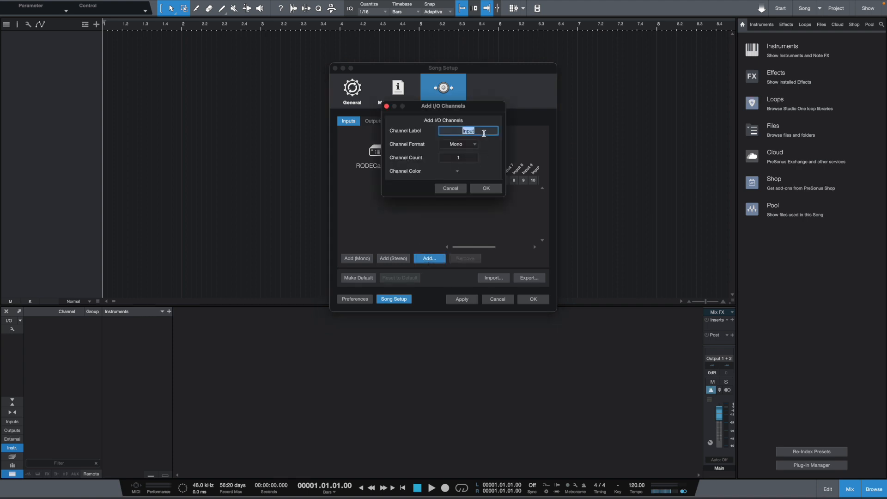
pyautogui.write('Mic')
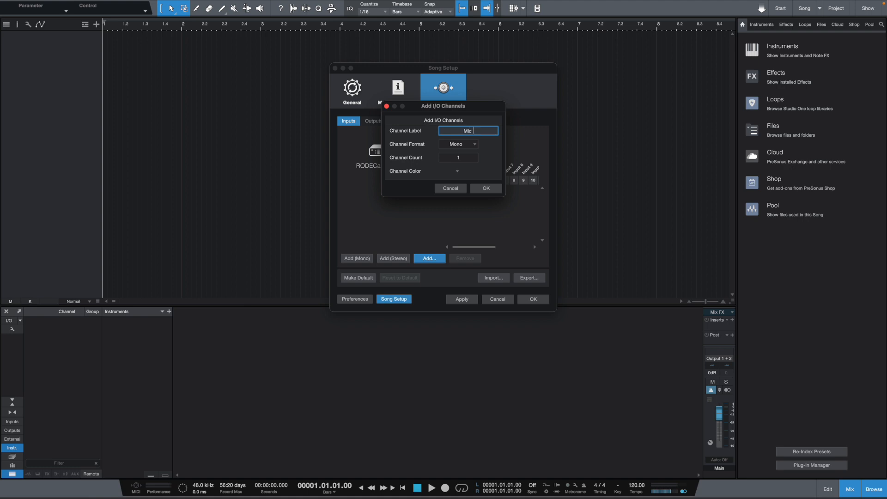
pyautogui.click(458, 158)
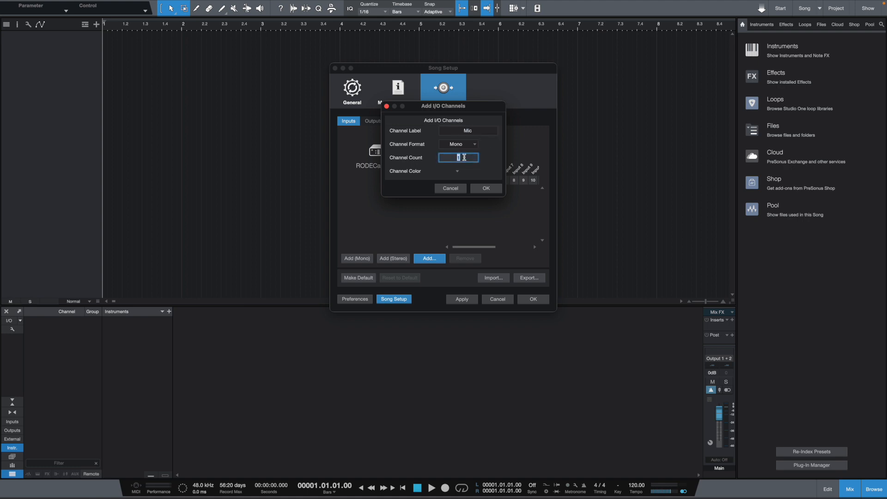
pyautogui.write('4')
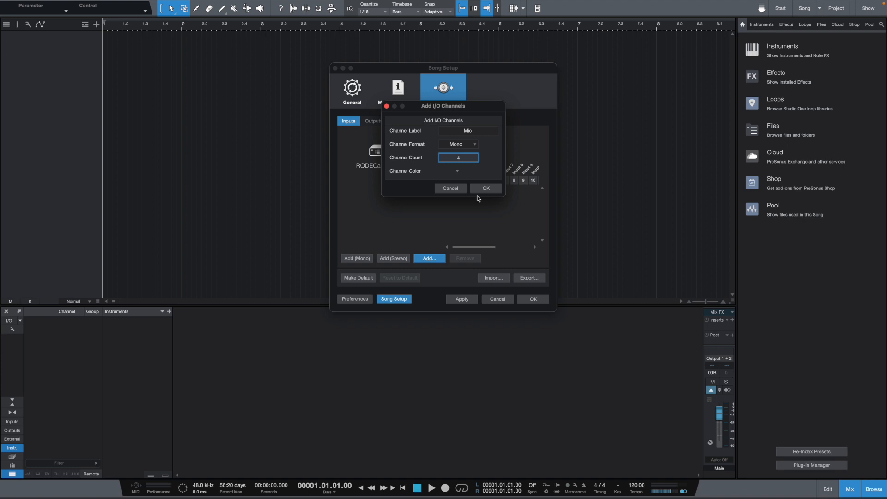
pyautogui.click(485, 188)
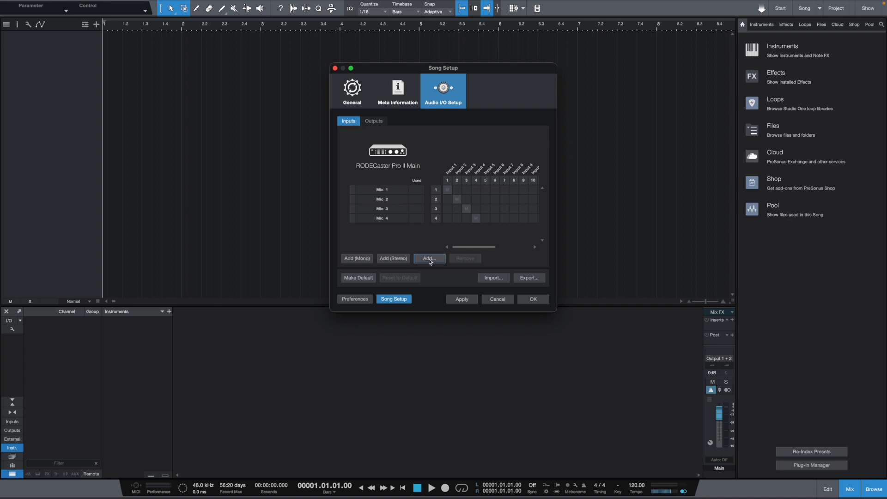
# - Add a set of stereo input channels labelled Stereo
pyautogui.click(429, 258)
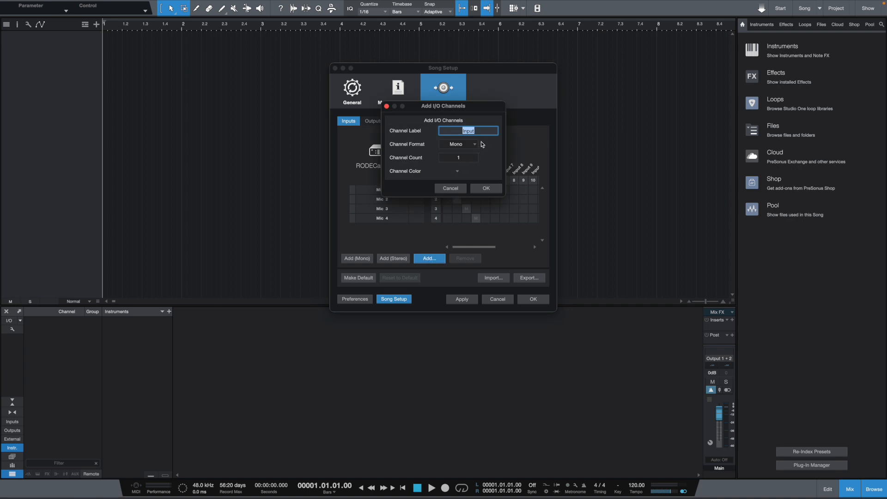
pyautogui.write('Stereo')
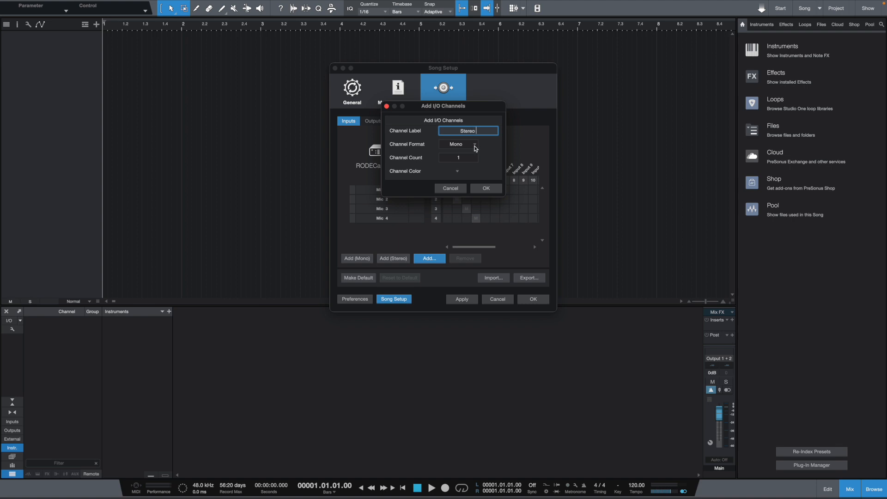
pyautogui.click(458, 144)
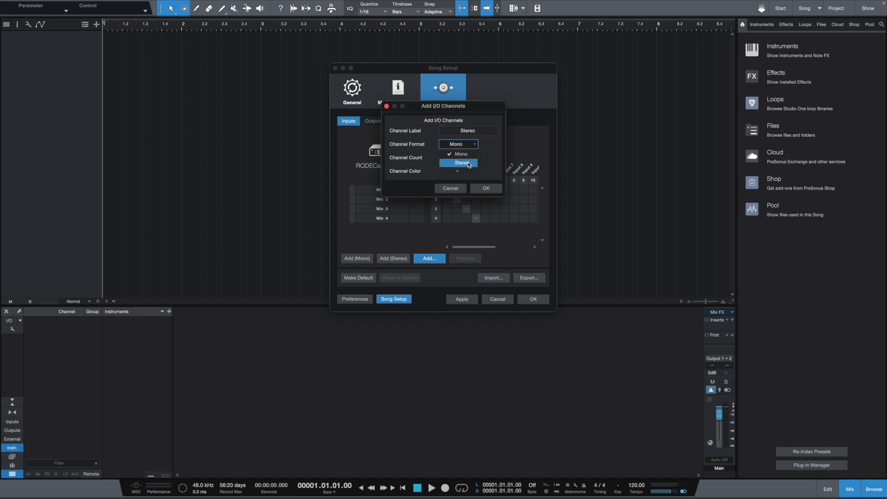
pyautogui.click(458, 163)
pyautogui.write('6')
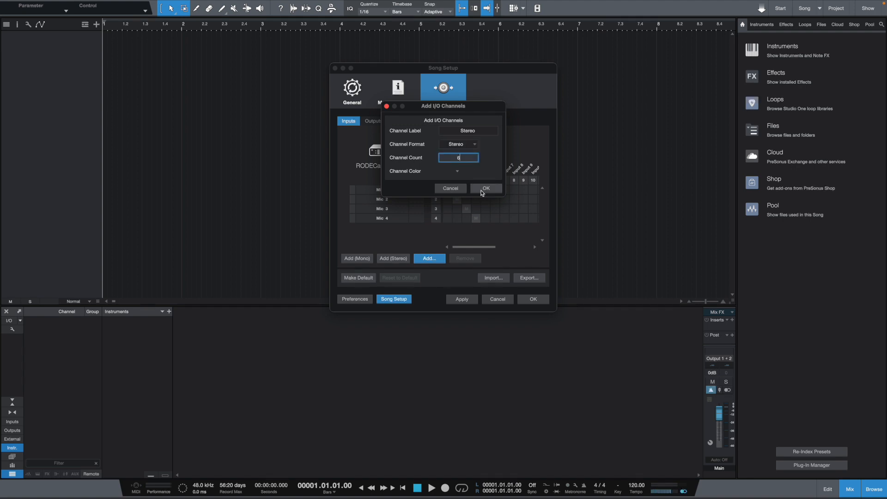
pyautogui.click(485, 188)
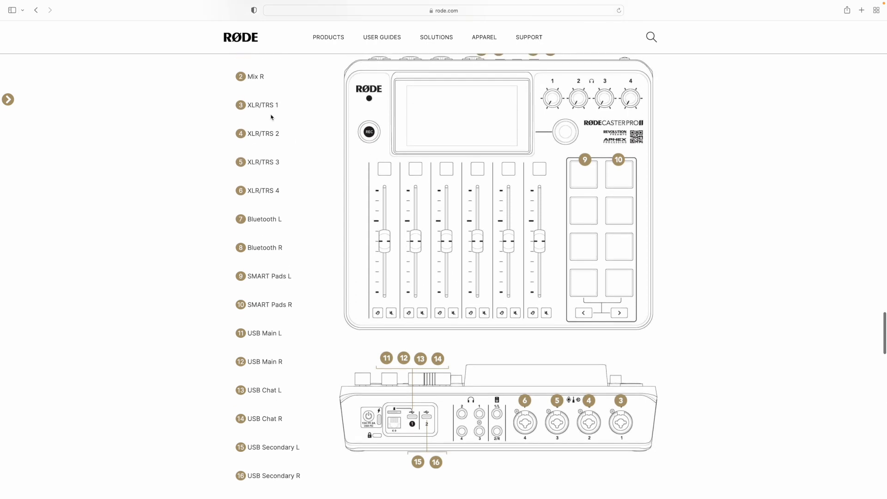
pyautogui.moveTo(285, 187)
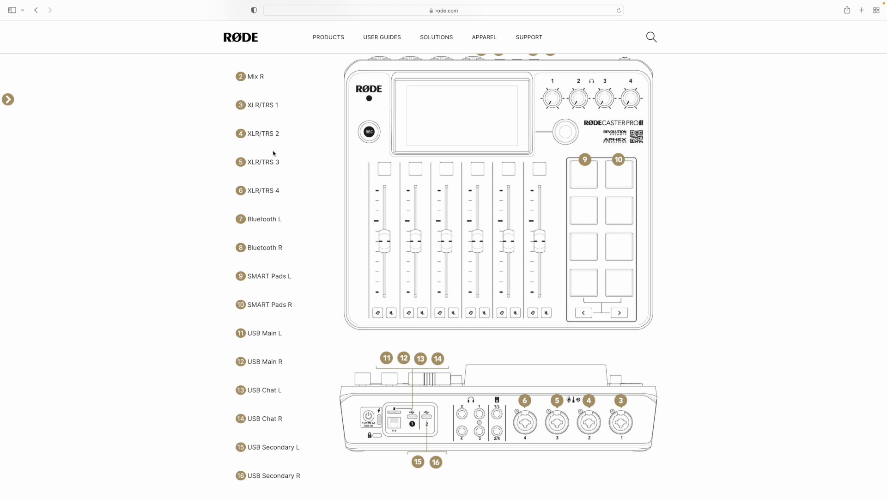
pyautogui.moveTo(266, 195)
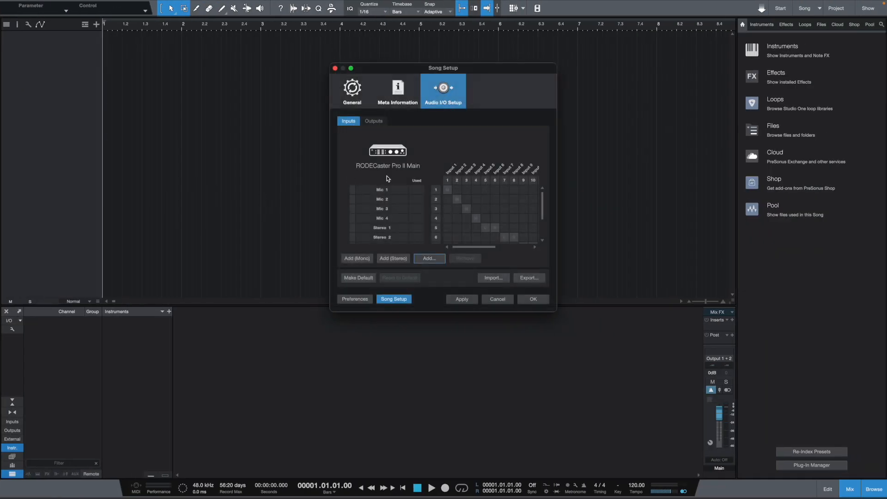
pyautogui.moveTo(453, 198)
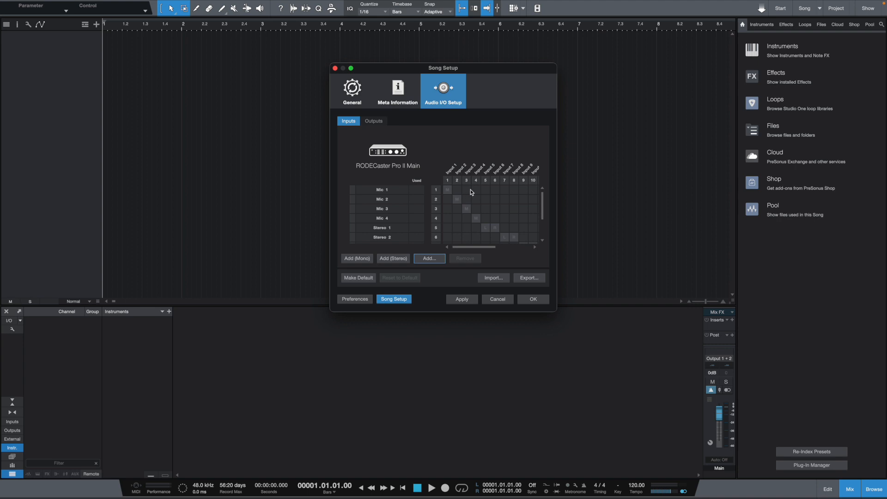
pyautogui.moveTo(466, 189)
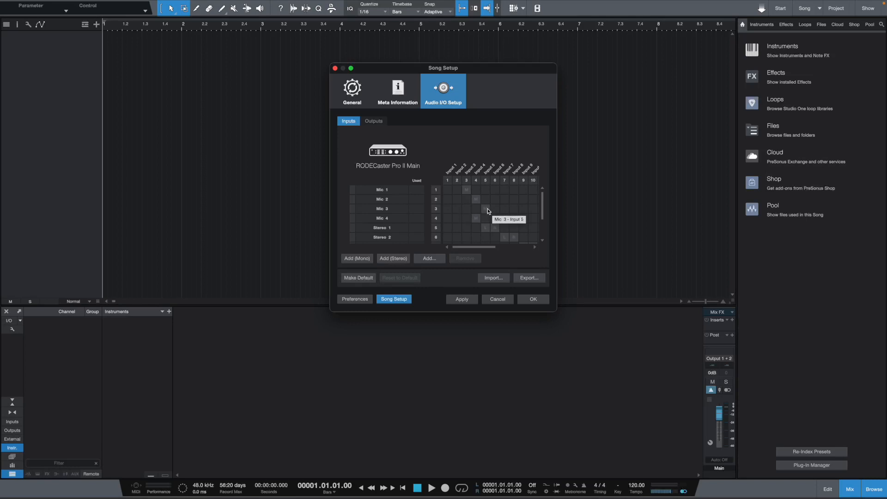
pyautogui.moveTo(497, 220)
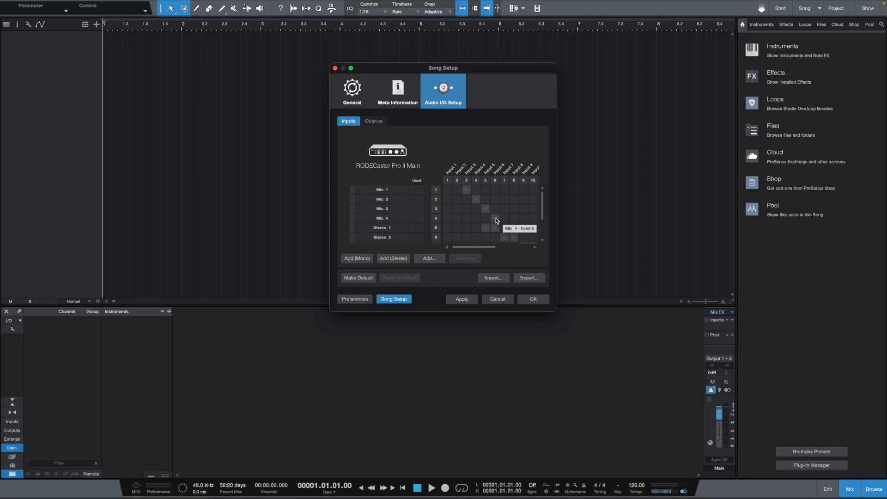
pyautogui.moveTo(496, 221)
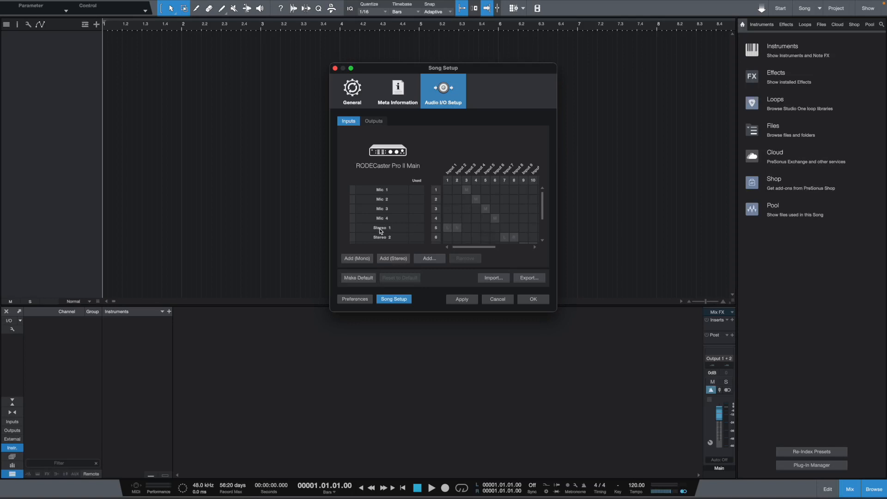
# - Rename the stereo inputs to Bluetooth, Smart Pads and USB Chat
pyautogui.doubleClick(382, 228)
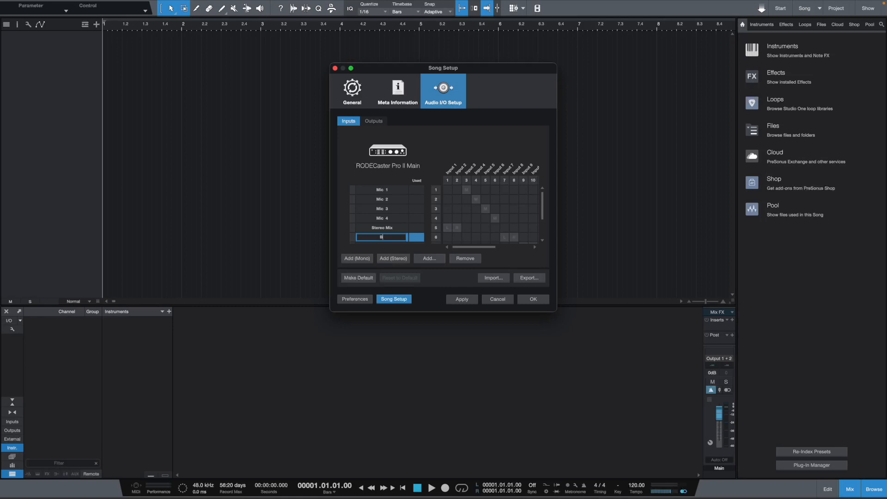
pyautogui.write('Bluetooth')
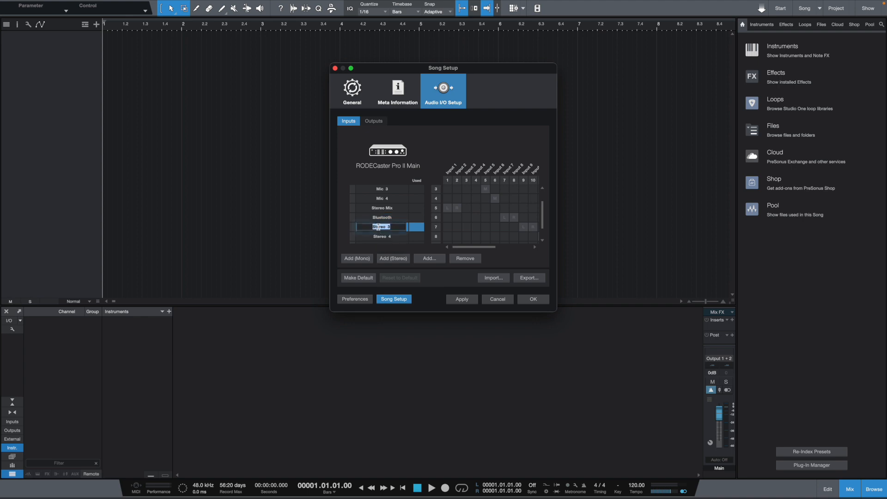
pyautogui.write('Smart R')
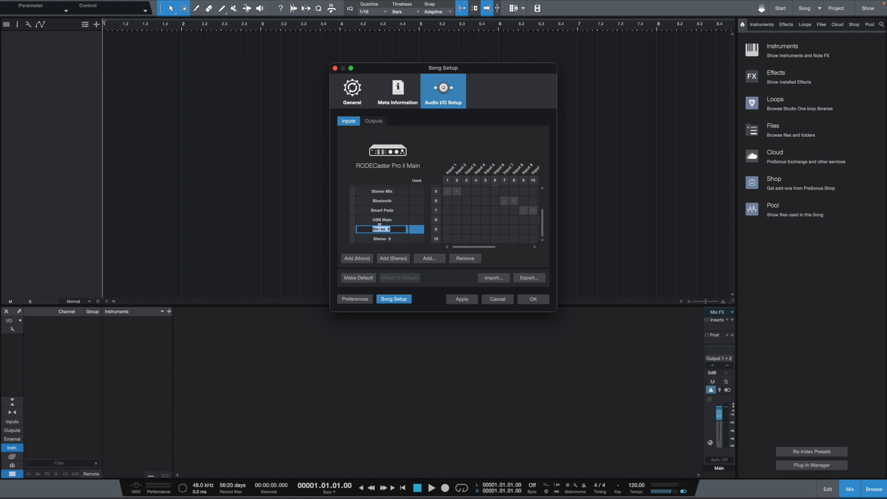
pyautogui.write('USB Chat')
pyautogui.click(382, 238)
pyautogui.write('USB 2nd')
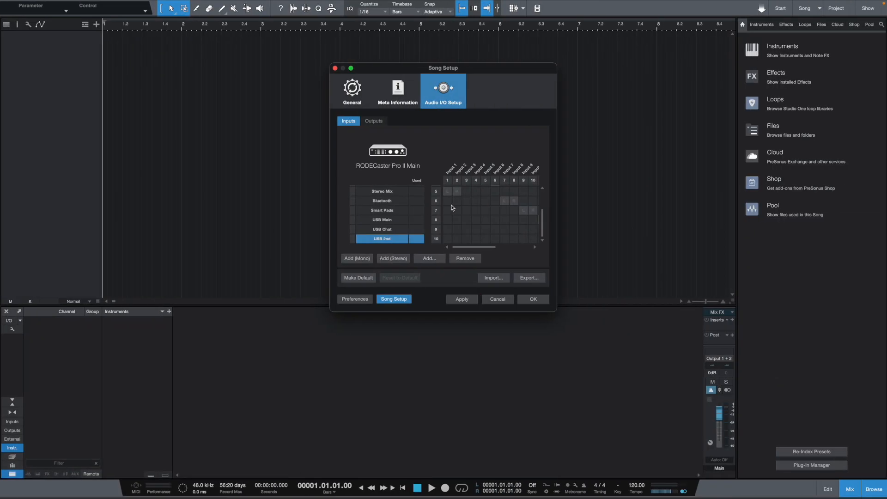
pyautogui.moveTo(517, 235)
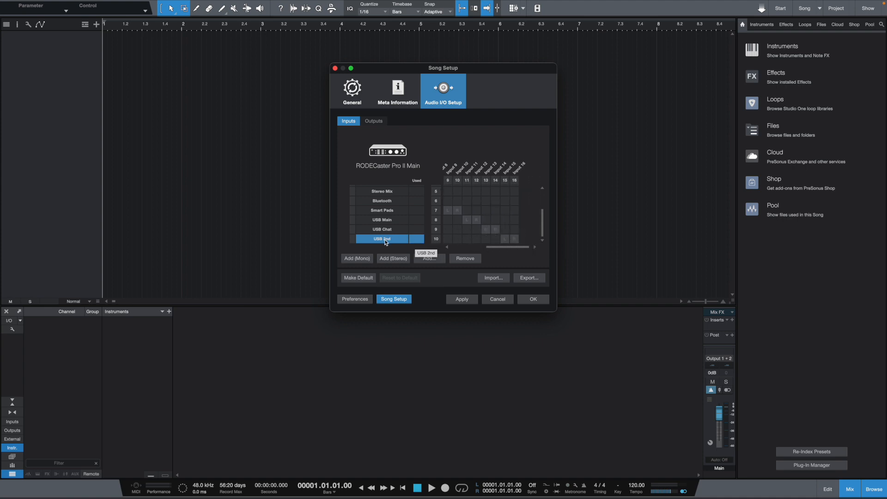
pyautogui.moveTo(505, 243)
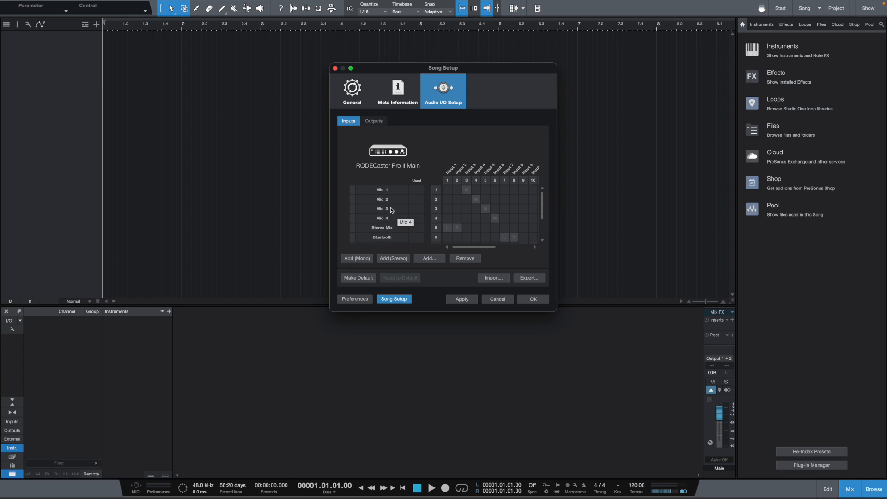
# - Select the Mic 4 input row, scroll the input list, and apply the configuration
pyautogui.click(382, 227)
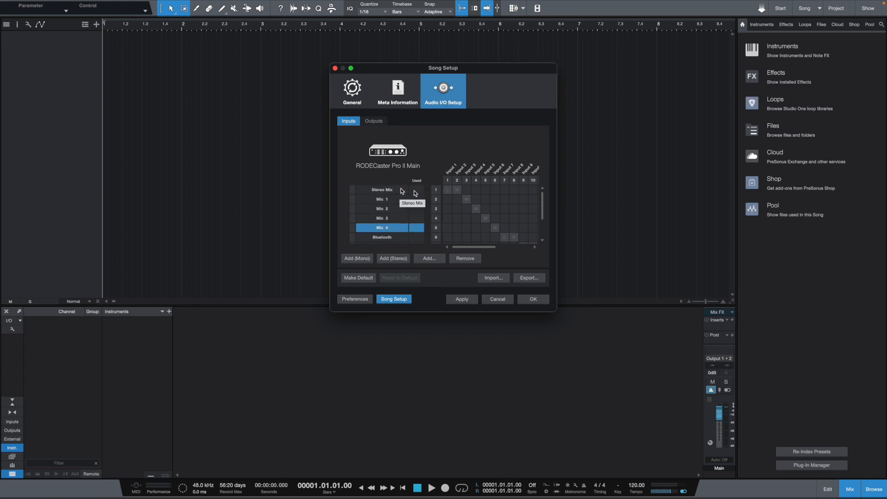
pyautogui.scroll(-3)
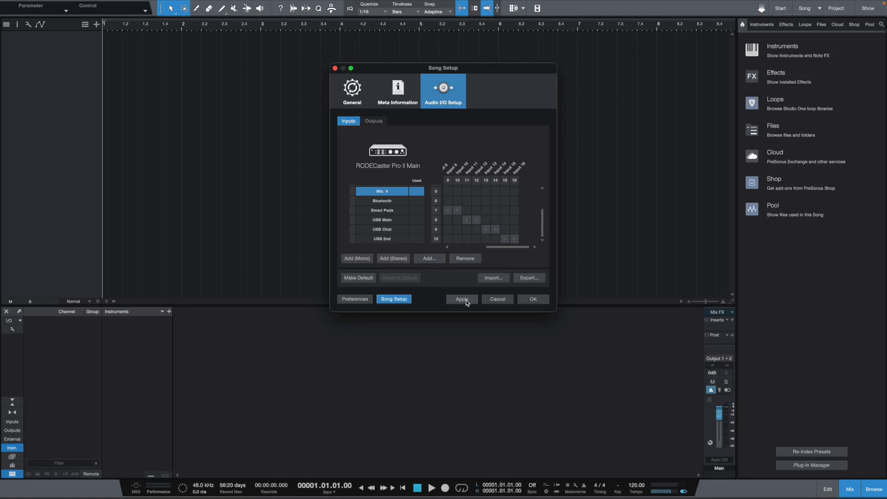
pyautogui.click(461, 299)
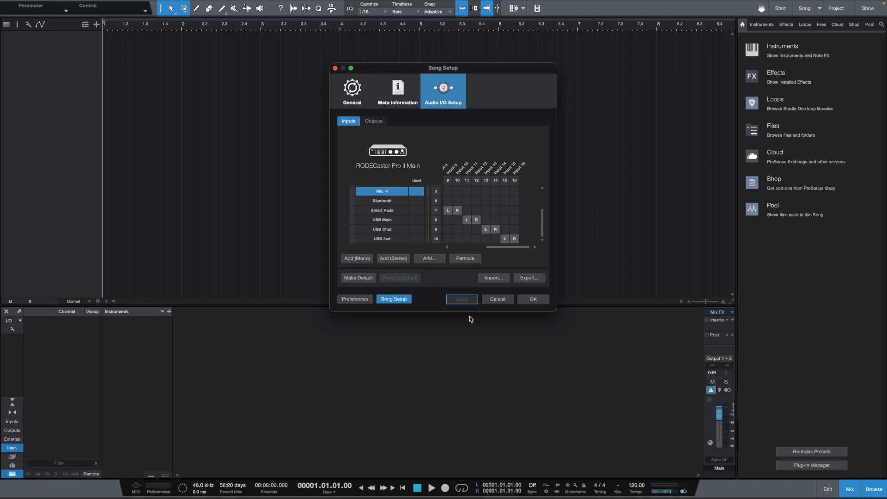
pyautogui.moveTo(529, 279)
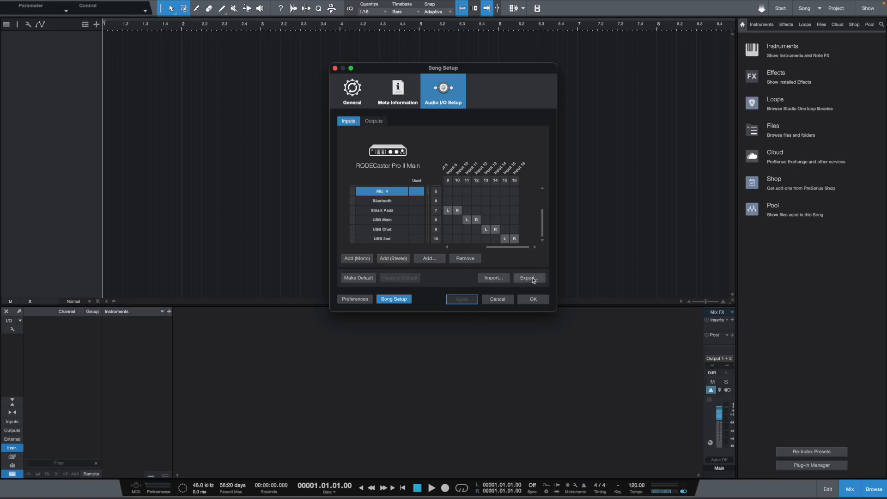
# - Export the inputs as 'RODECaster Pro II Main I/O Setup' and close Song Setup with OK
pyautogui.click(529, 277)
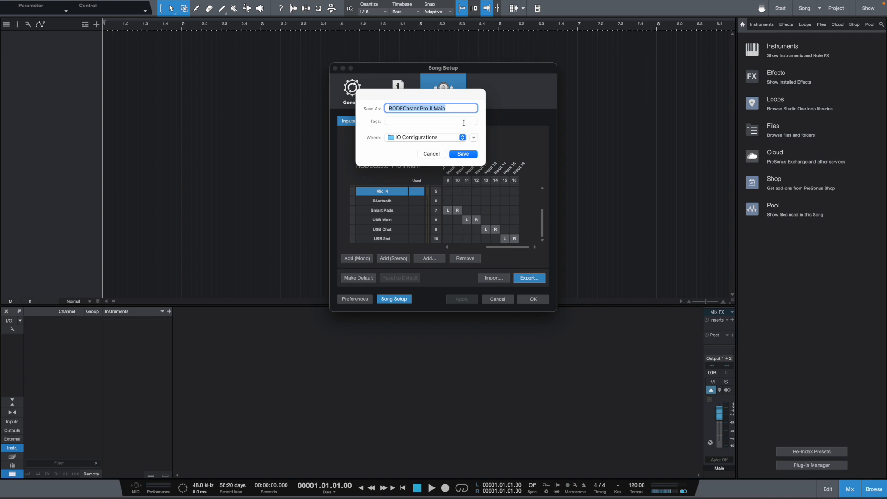
pyautogui.click(444, 109)
pyautogui.write(' I/O')
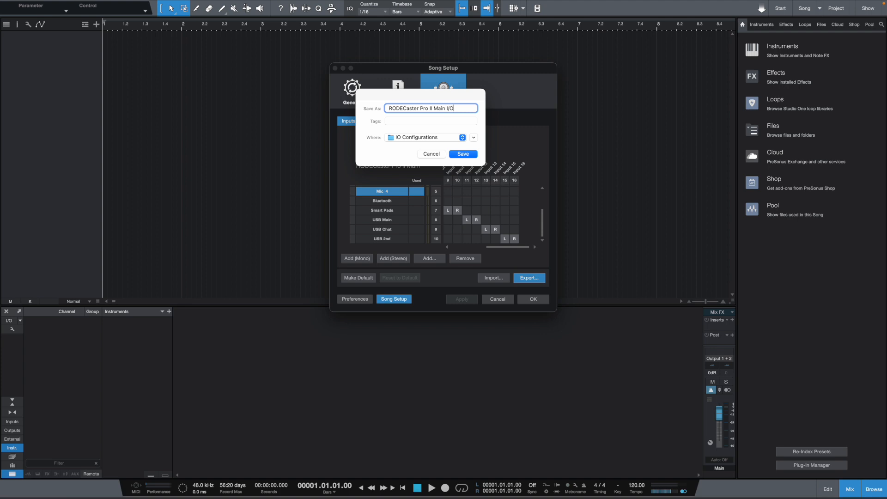
pyautogui.write('Set')
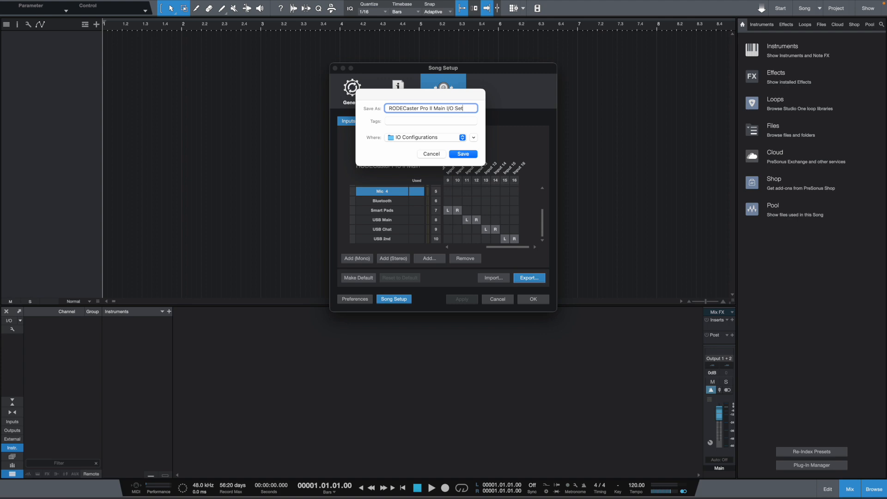
pyautogui.write('ip')
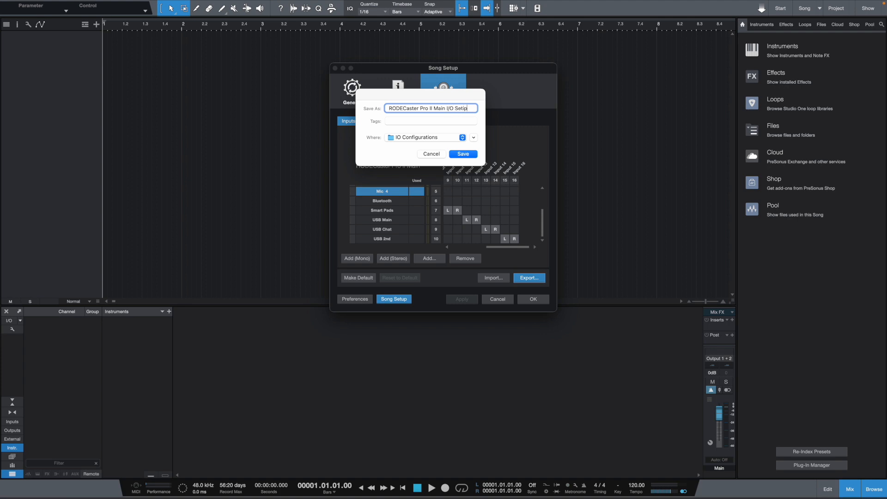
pyautogui.write('Setup')
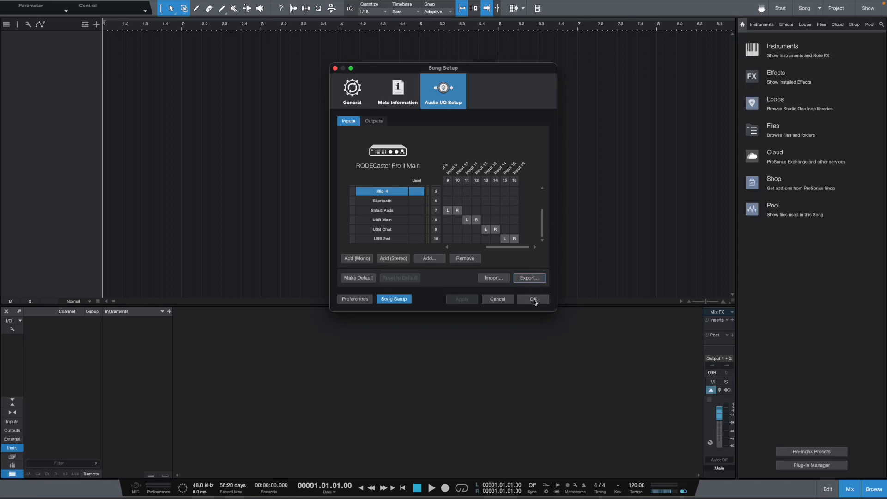
pyautogui.click(533, 299)
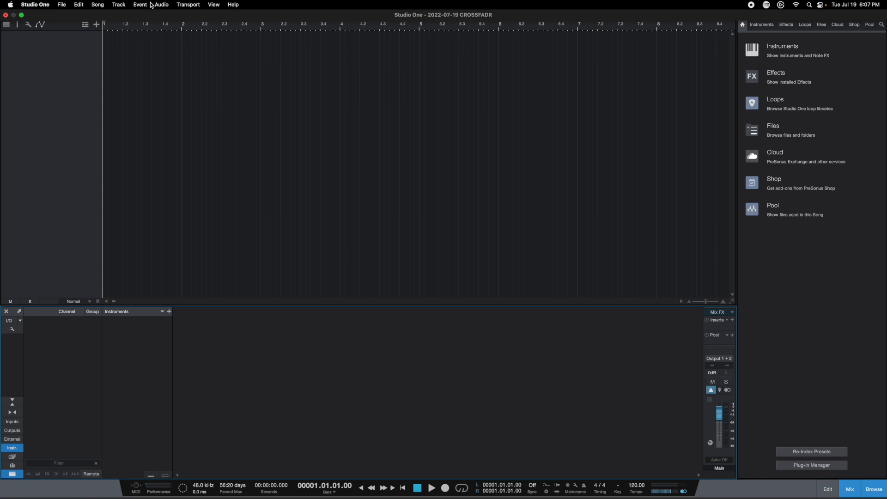
# - Add four mono audio tracks named Mic through Track > Add Tracks
pyautogui.click(118, 5)
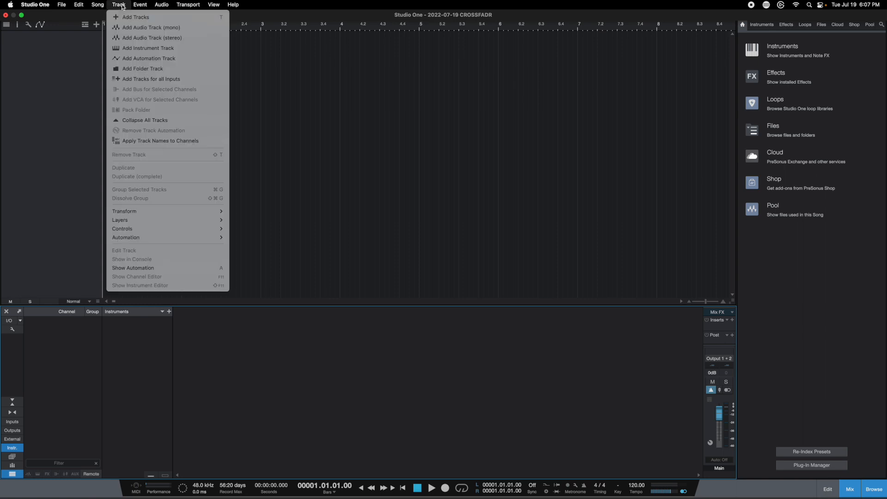
pyautogui.click(135, 16)
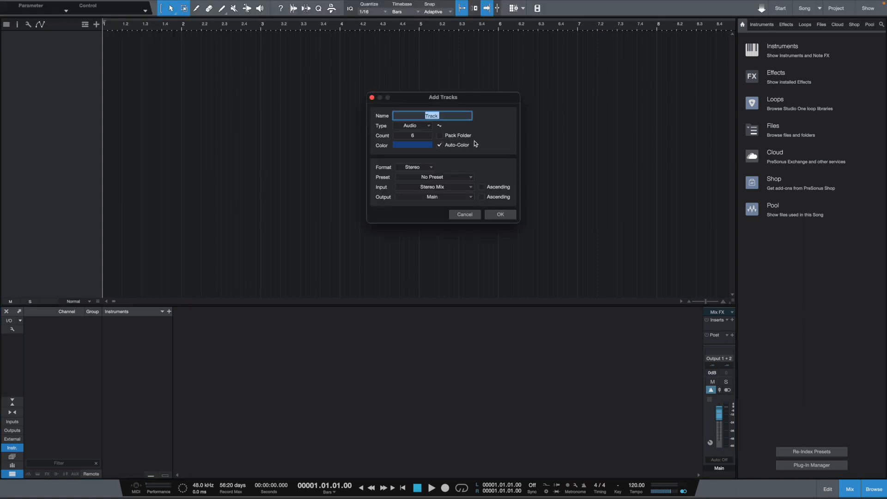
pyautogui.write('Mic')
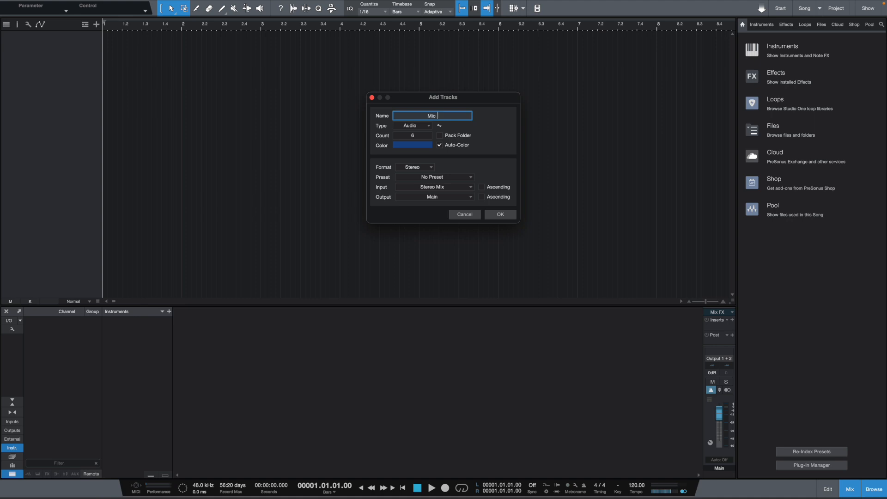
pyautogui.moveTo(421, 140)
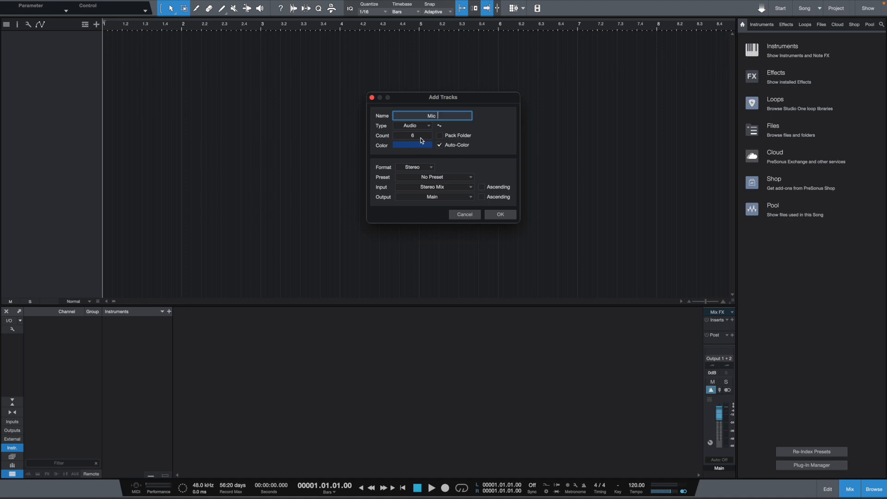
pyautogui.click(411, 135)
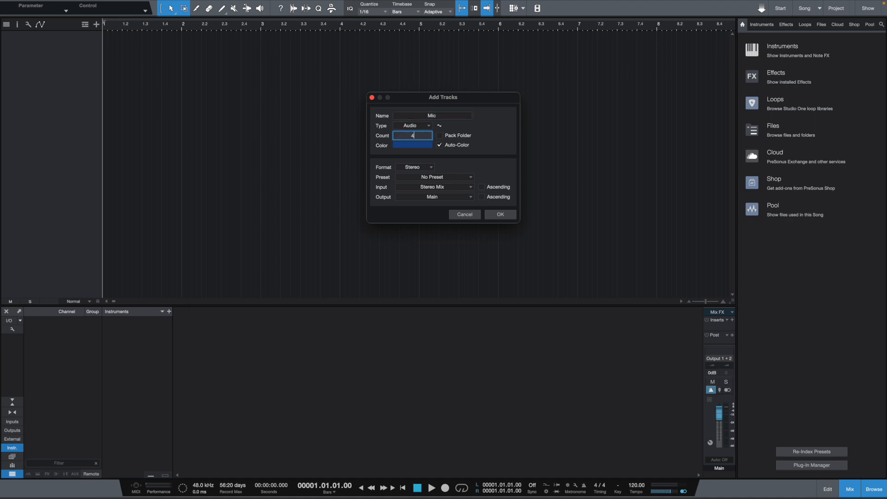
pyautogui.click(415, 167)
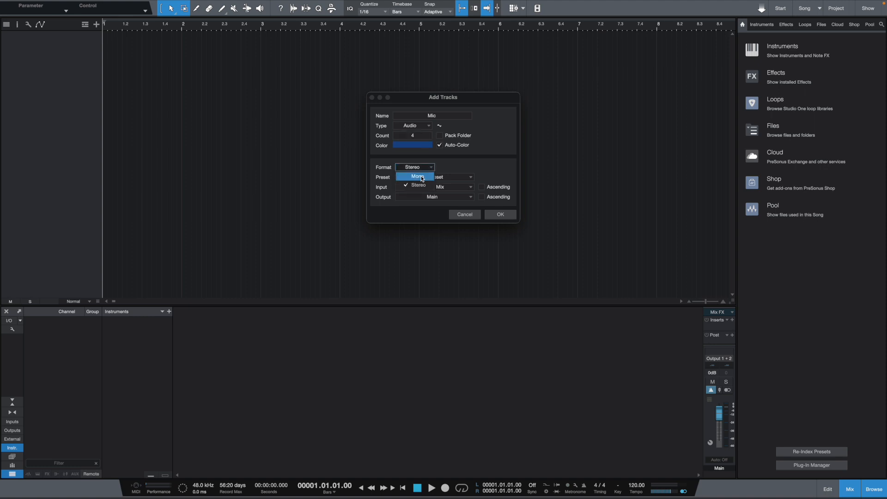
pyautogui.click(500, 214)
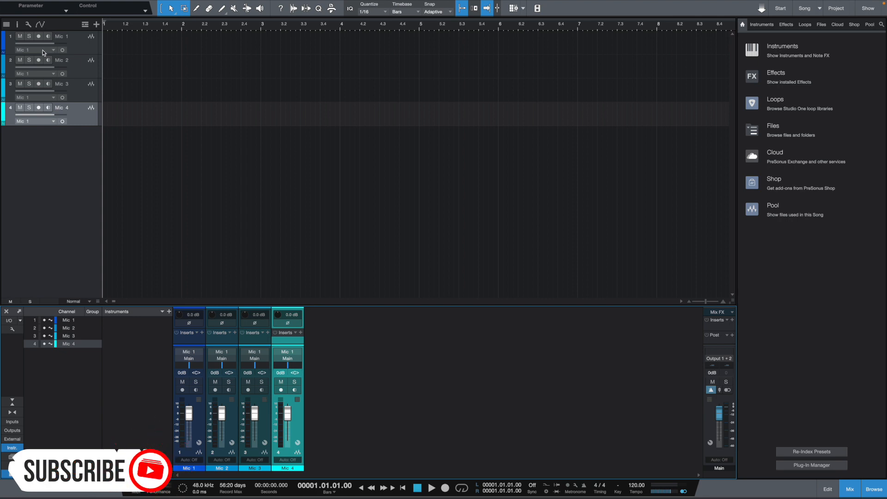
# - Assign each mic track its matching input, giving track Mic 4 the Mic 4 - Input 6 input
pyautogui.click(44, 50)
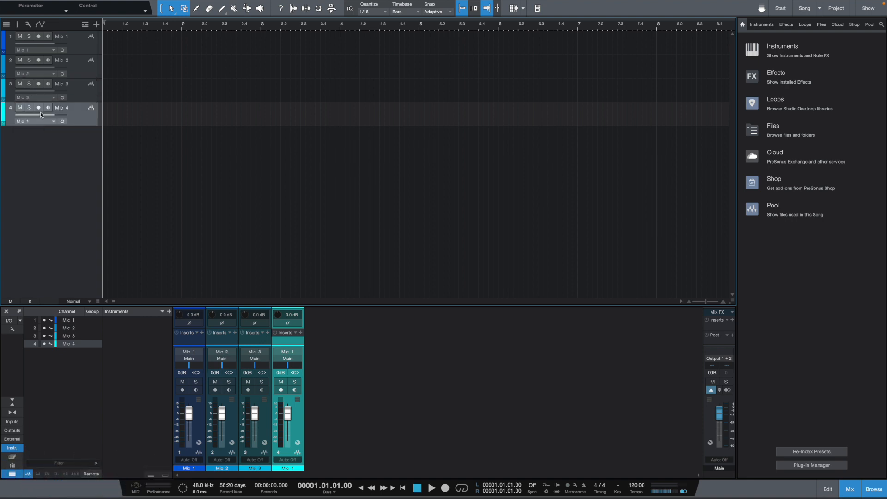
pyautogui.click(33, 121)
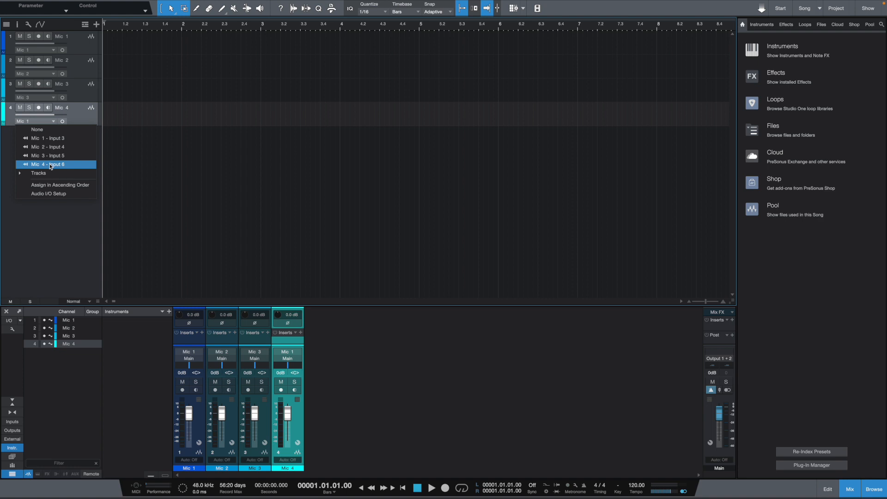
pyautogui.click(45, 164)
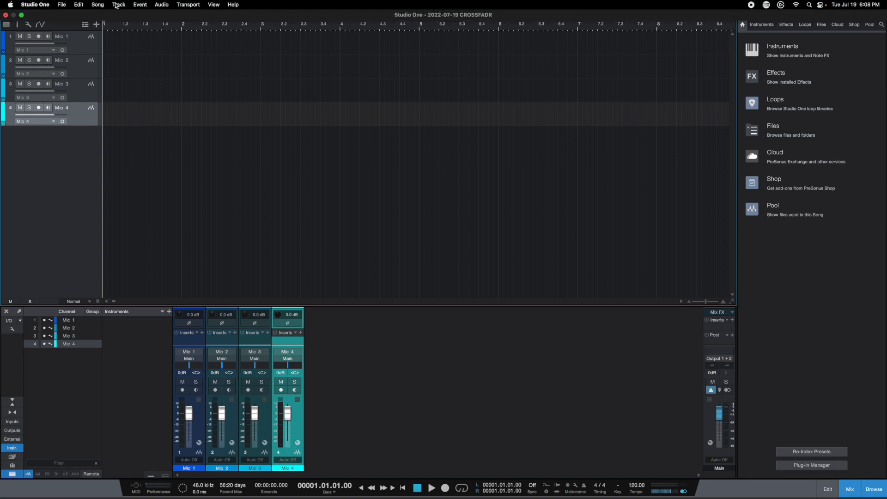
# - Add six stereo audio tracks named Stereo, fed by Stereo Mix
pyautogui.click(118, 4)
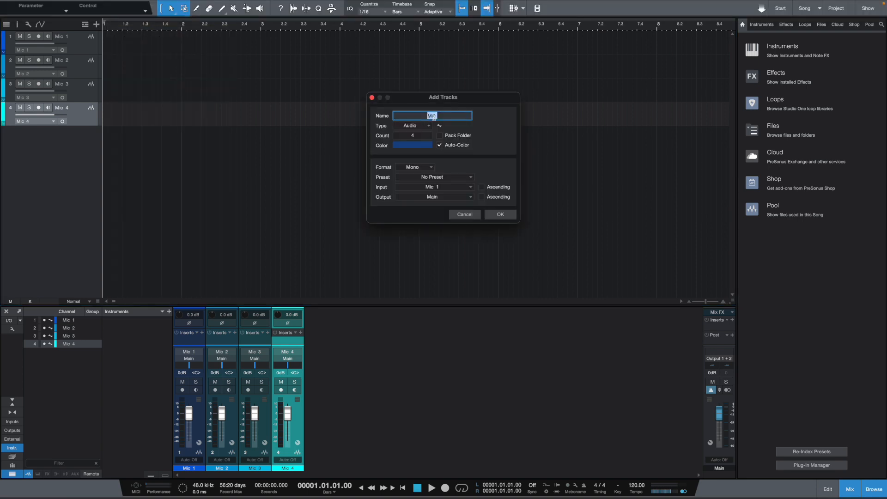
pyautogui.write('Stereo')
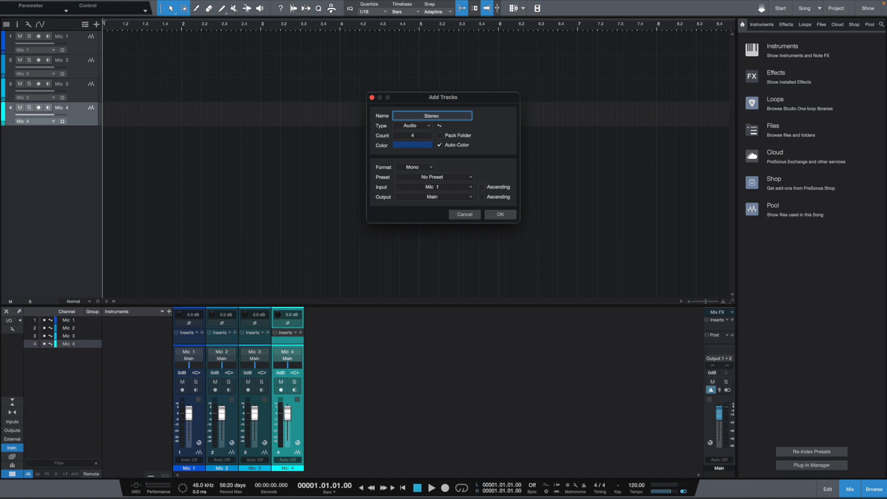
pyautogui.click(412, 135)
pyautogui.write('6')
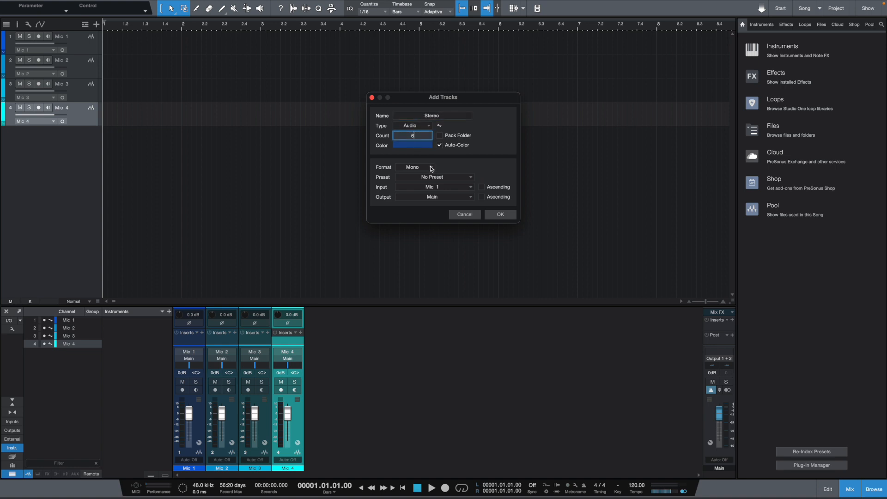
pyautogui.click(414, 166)
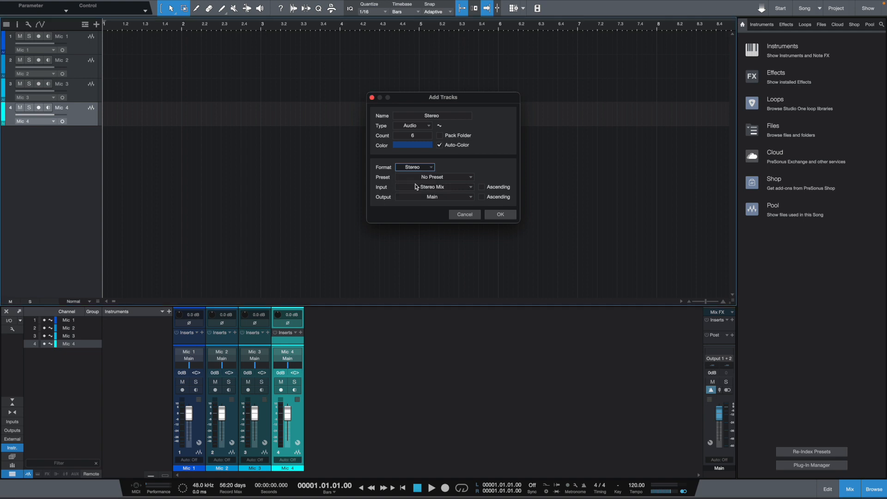
pyautogui.click(500, 214)
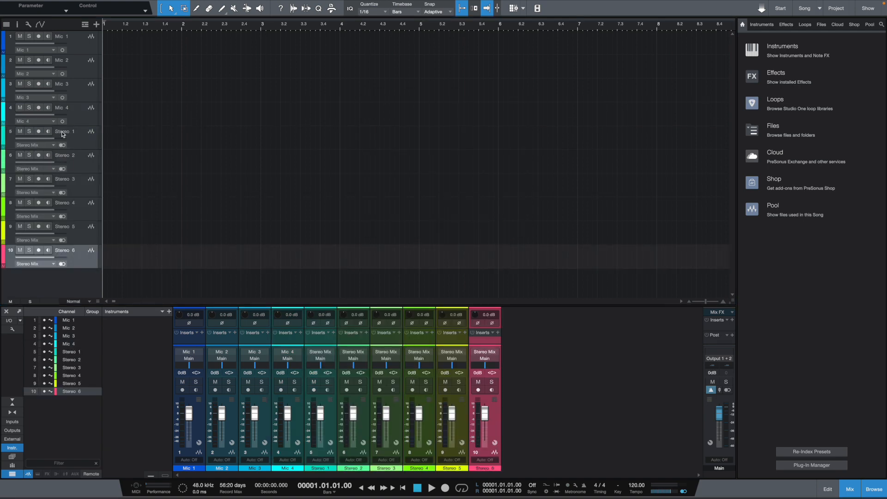
# - Rename Stereo 1 to Stereo Main, feed it Stereo Mix 1+2, move it to the top, colour it red
pyautogui.doubleClick(64, 131)
pyautogui.write('Main')
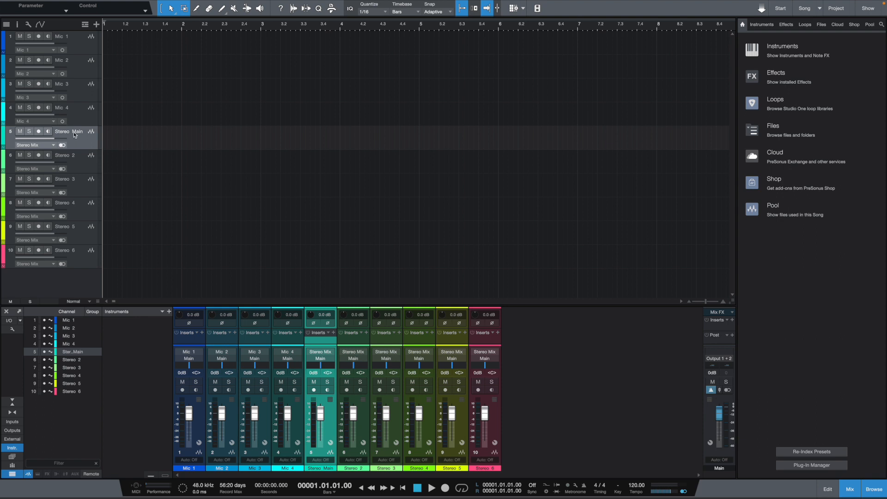
pyautogui.doubleClick(67, 132)
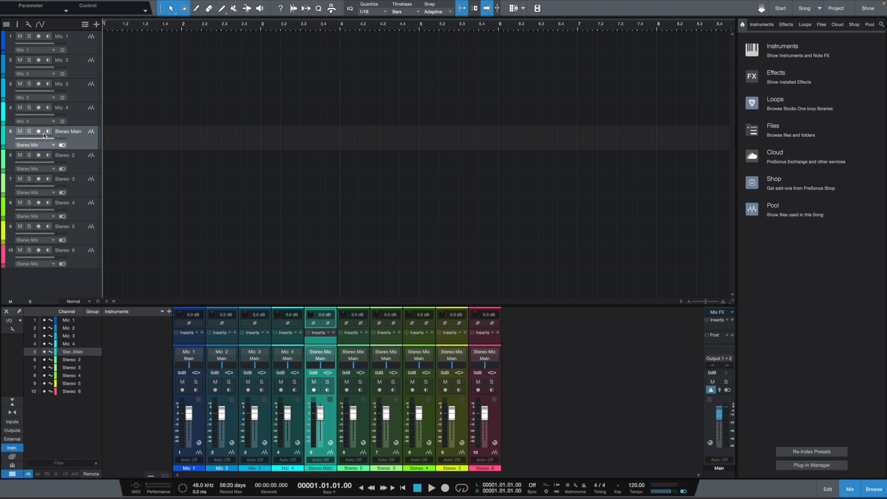
pyautogui.click(52, 145)
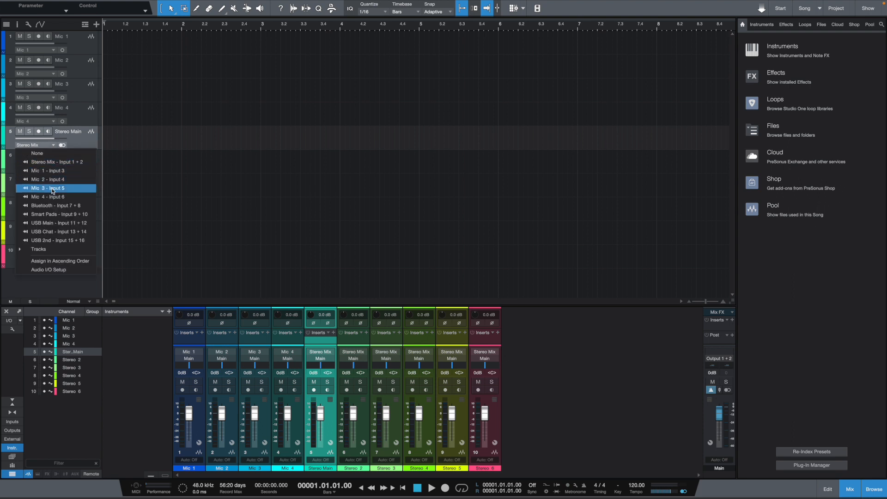
pyautogui.moveTo(55, 205)
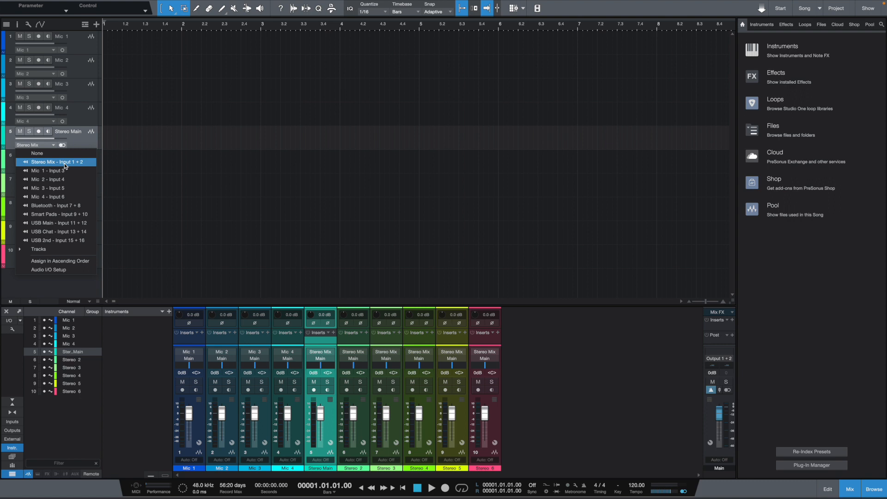
pyautogui.click(55, 162)
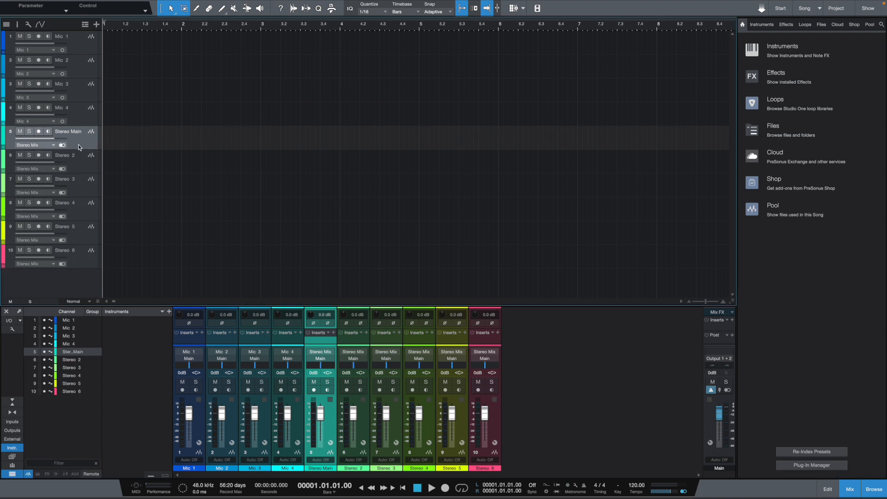
pyautogui.moveTo(79, 41)
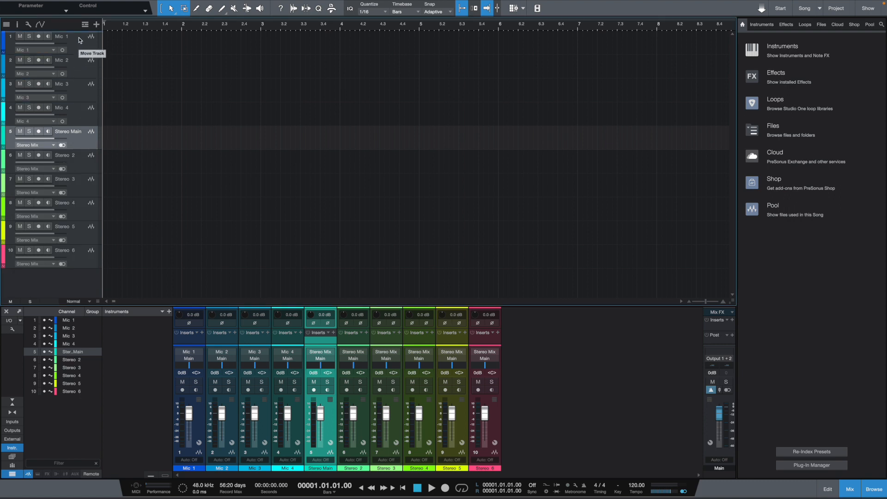
pyautogui.moveTo(68, 132); pyautogui.dragTo(68, 36)
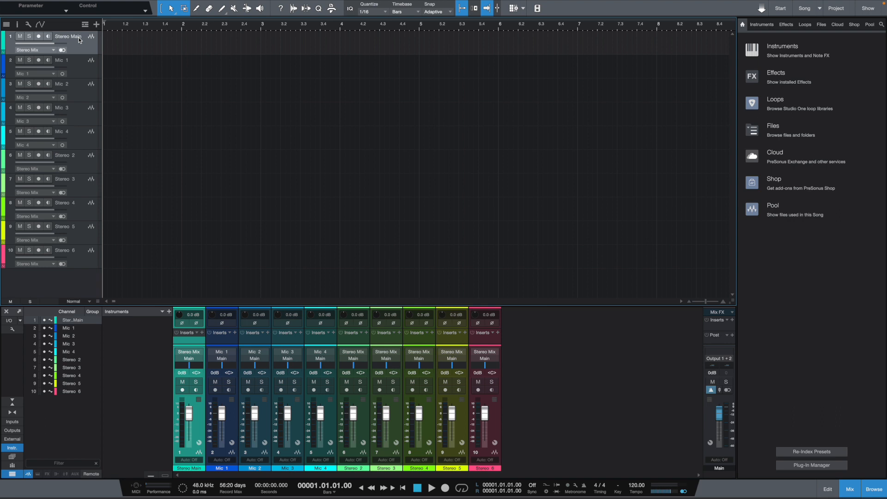
pyautogui.click(4, 36)
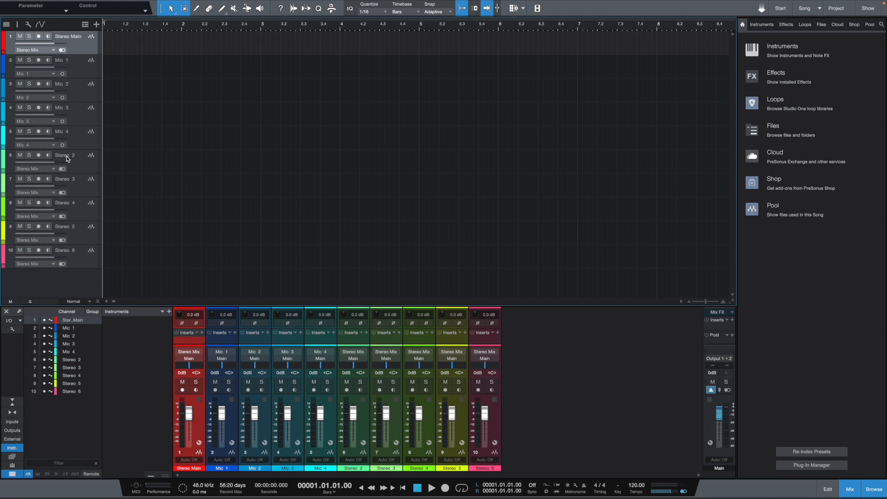
# - Rename the Stereo 2 track to Bluetooth and open its input choices
pyautogui.doubleClick(64, 155)
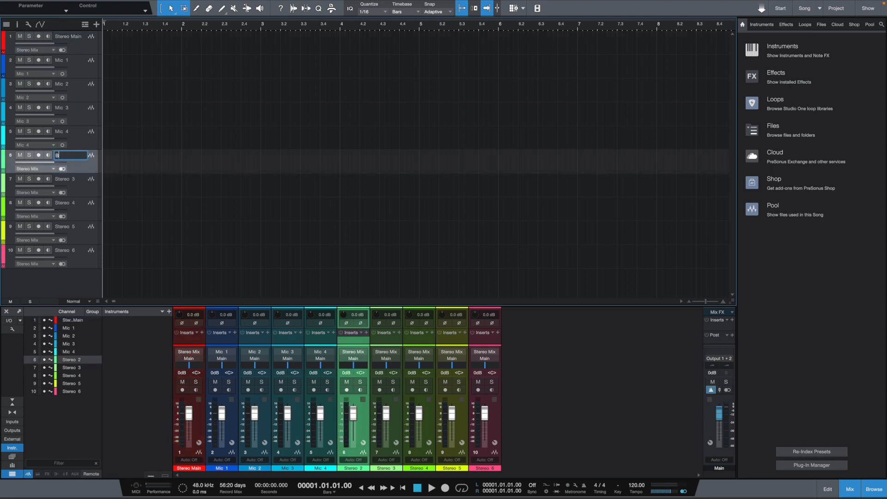
pyautogui.write('Bluetooth')
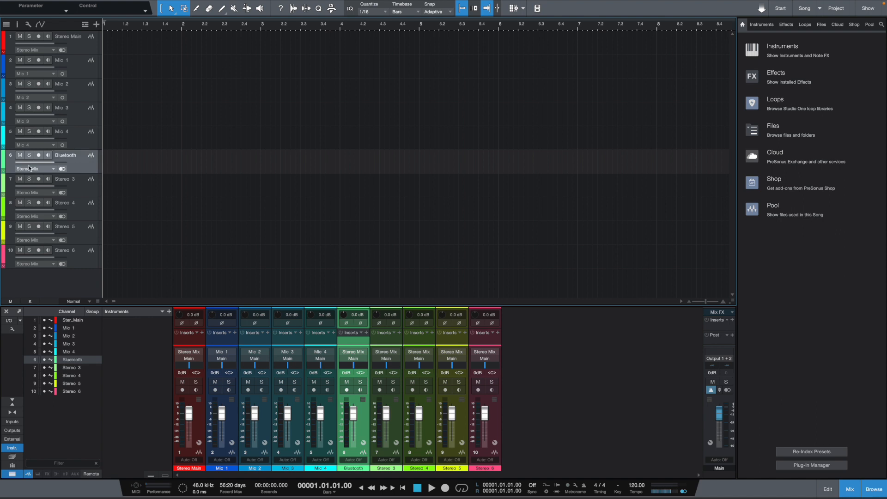
pyautogui.click(36, 169)
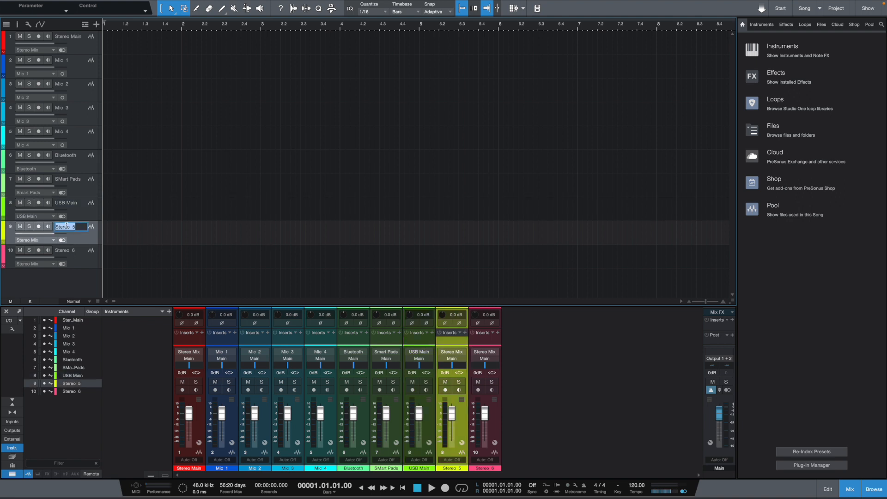
# - Name a track USB Chat and feed it from USB Chat input 13+14
pyautogui.write('USB Chan')
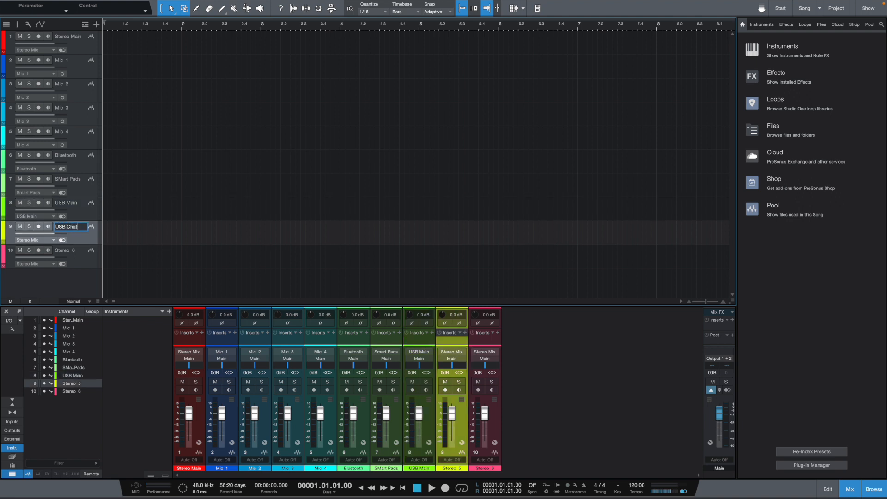
pyautogui.click(35, 239)
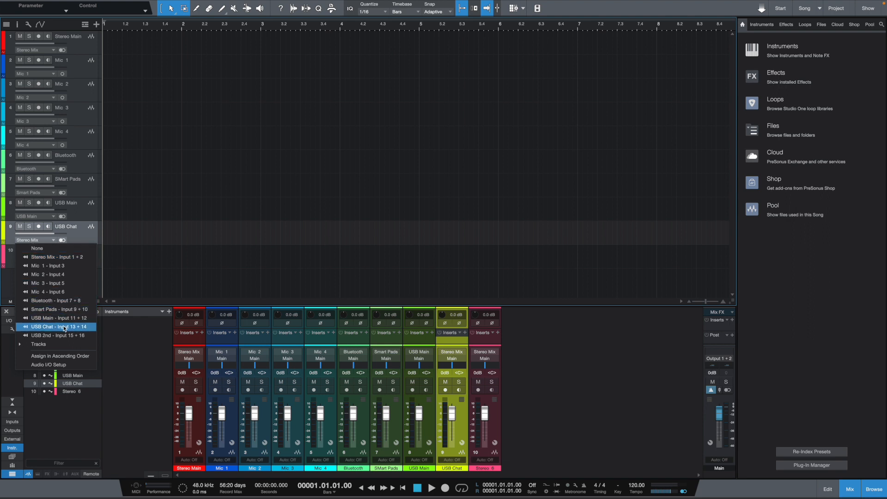
pyautogui.click(55, 327)
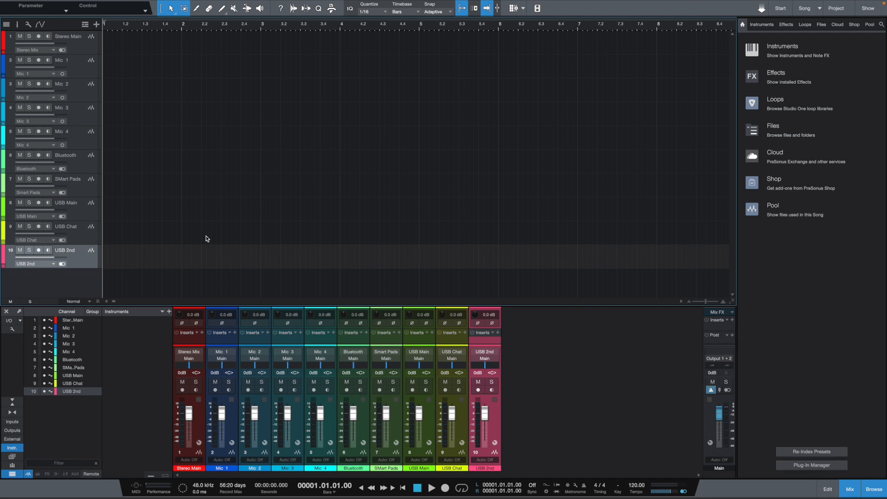
pyautogui.moveTo(133, 97)
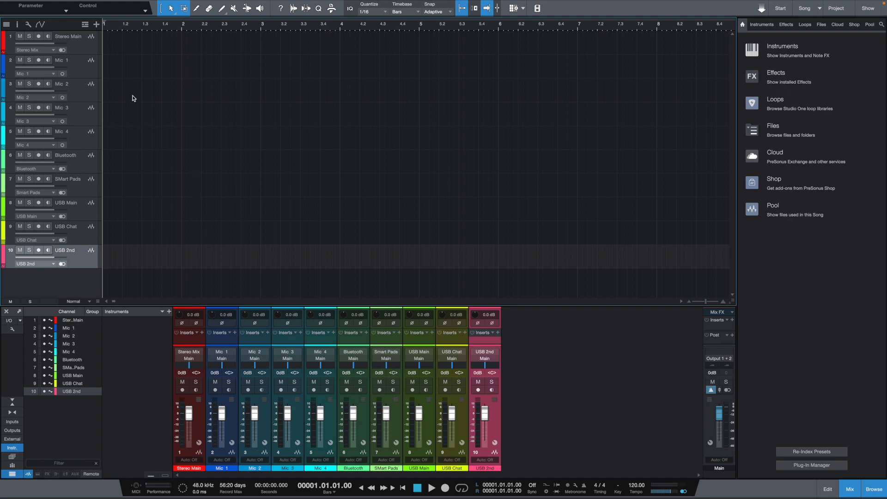
# - Save the ten-track song as a user template titled RCP2-V3
pyautogui.click(62, 5)
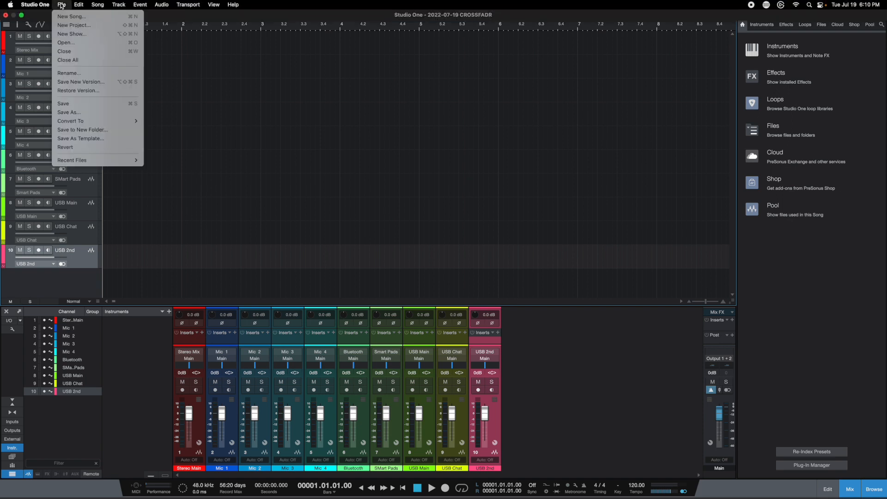
pyautogui.click(80, 139)
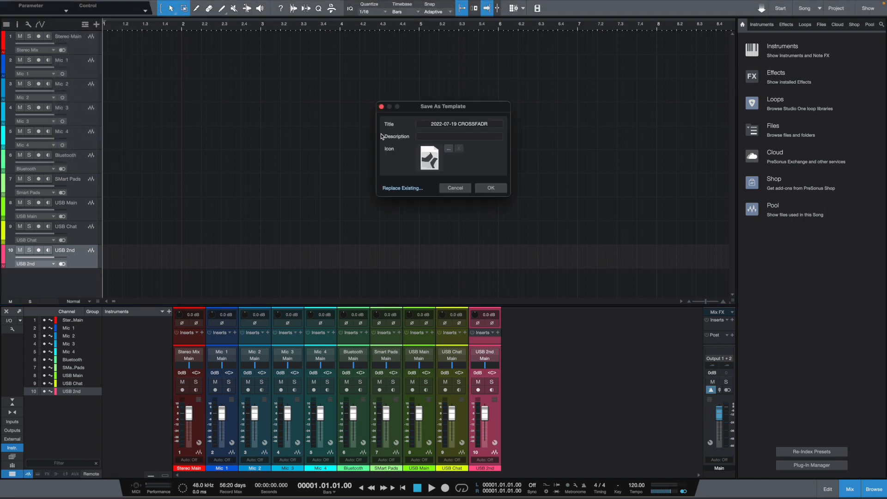
pyautogui.click(459, 124)
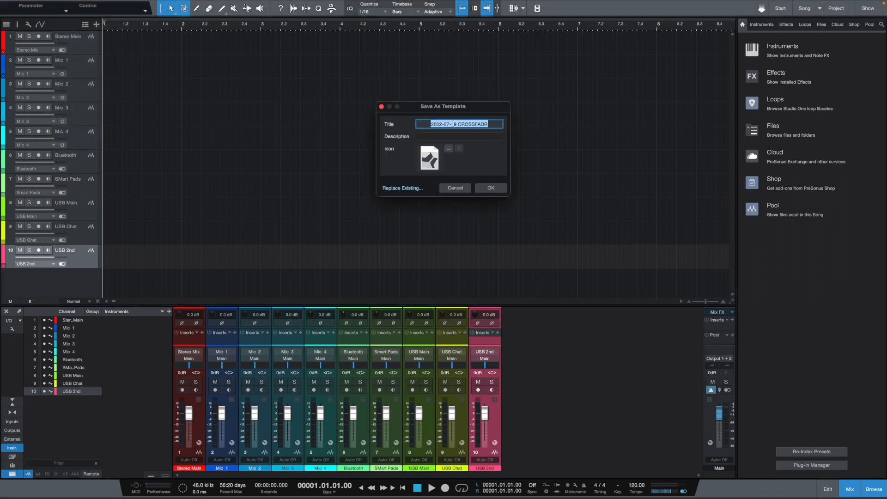
pyautogui.write('R')
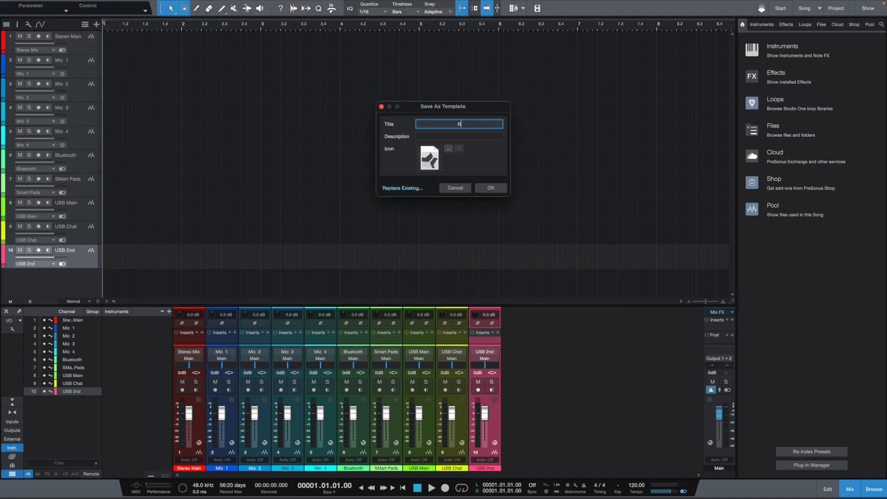
pyautogui.write('CP2-')
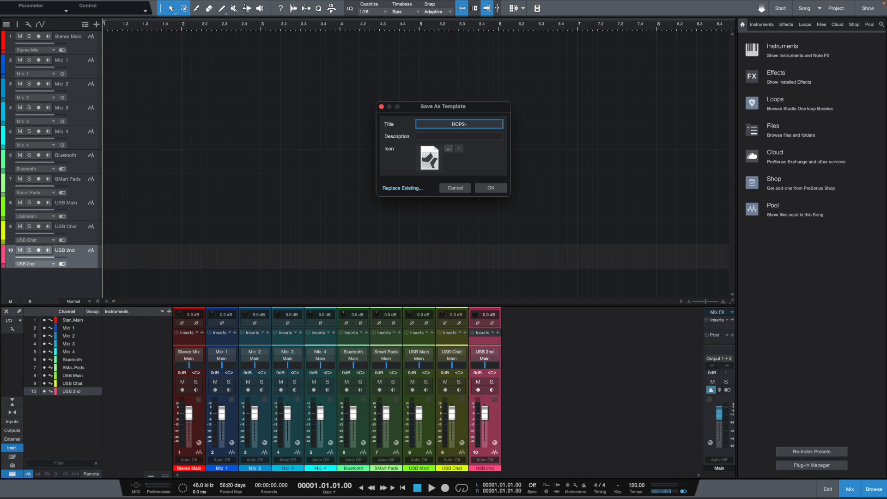
pyautogui.write('V')
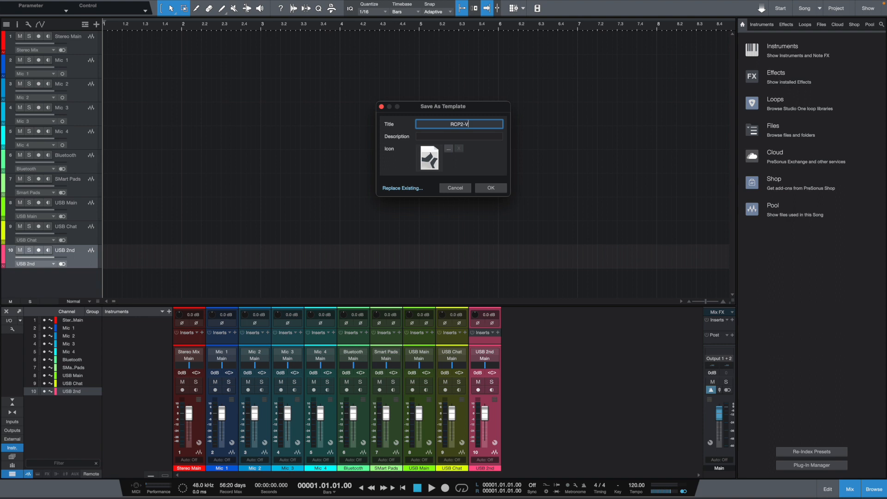
pyautogui.write('3')
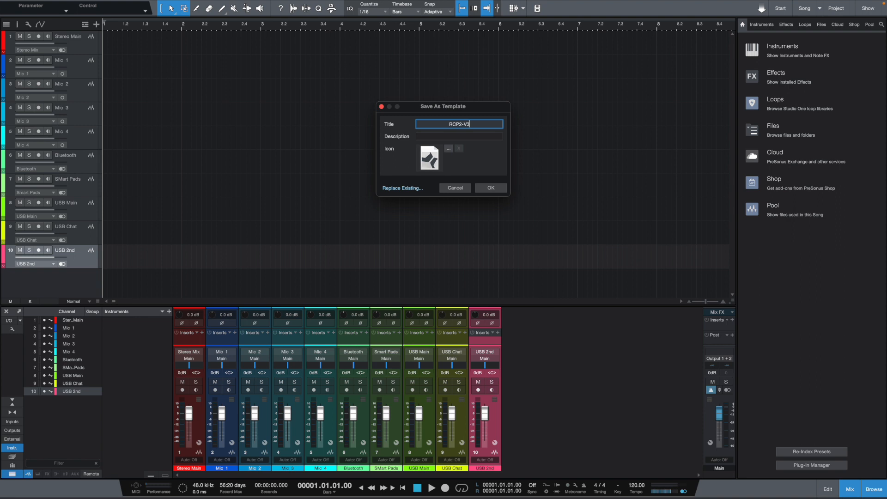
pyautogui.moveTo(520, 155)
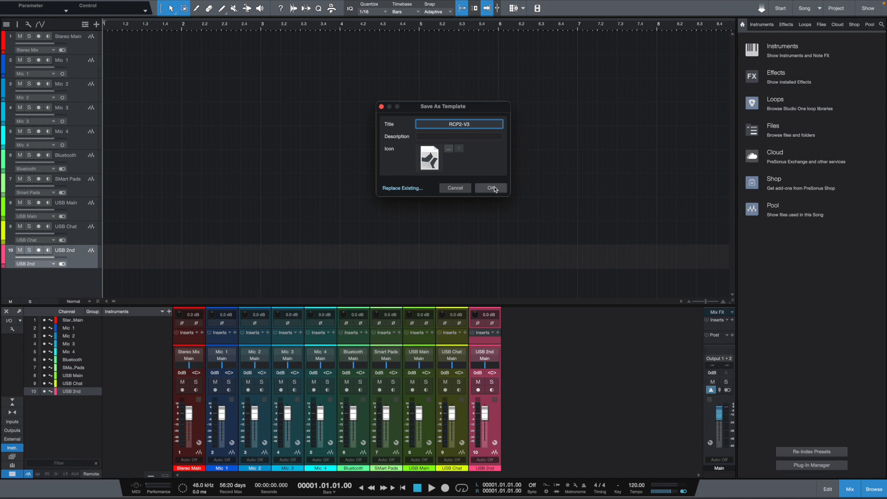
pyautogui.click(491, 187)
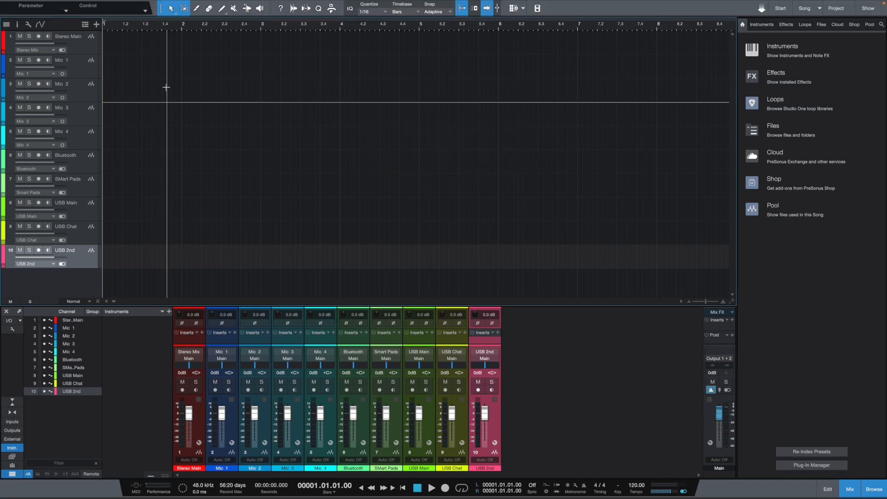
# - Close the current song and start a new song from the Start page
pyautogui.click(58, 4)
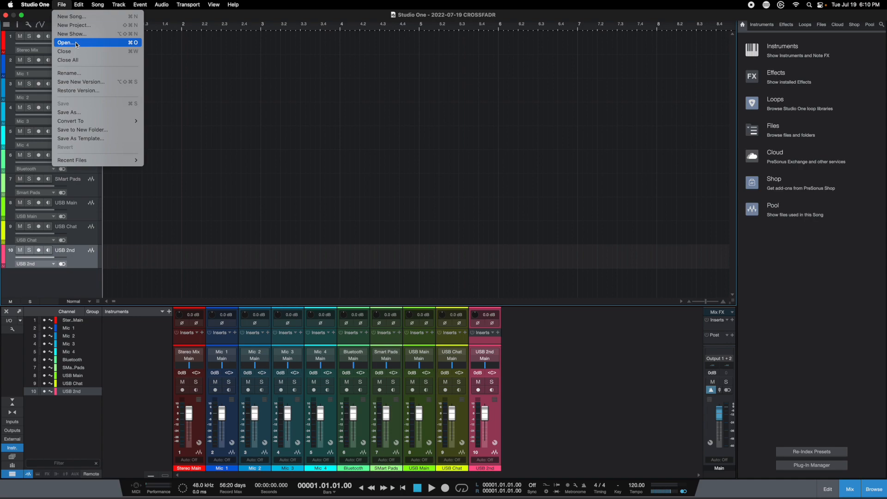
pyautogui.click(63, 42)
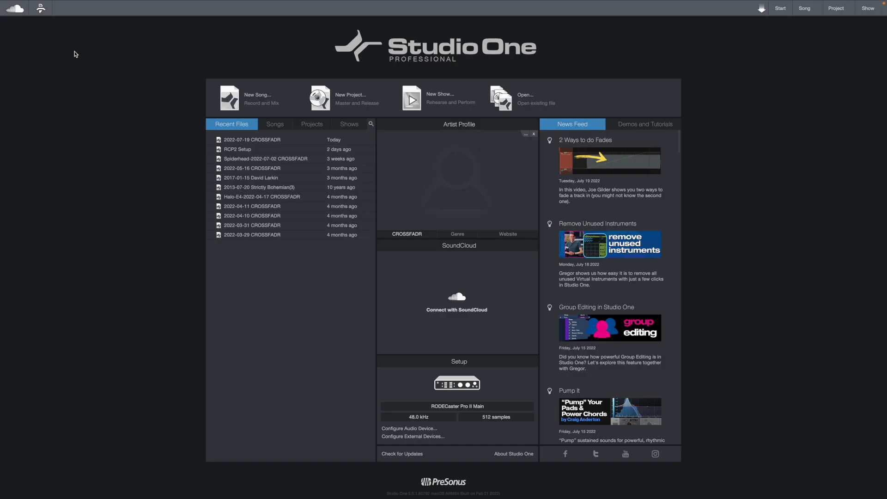
pyautogui.moveTo(255, 97)
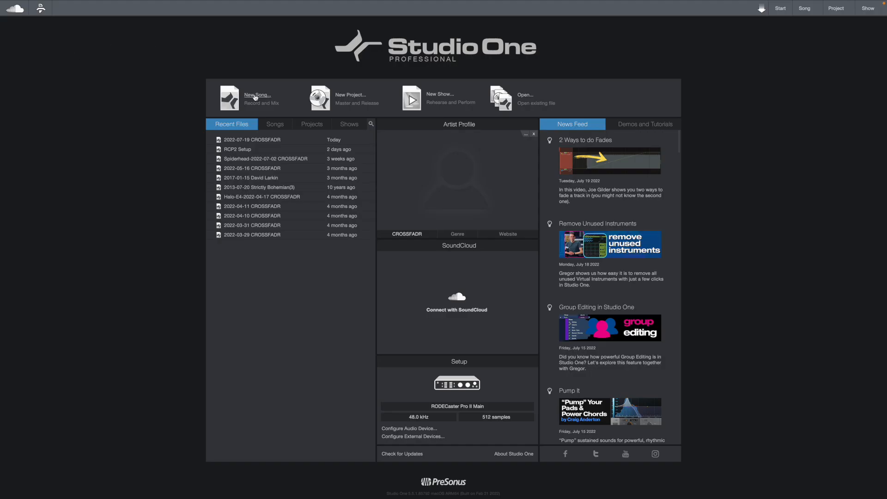
pyautogui.click(257, 96)
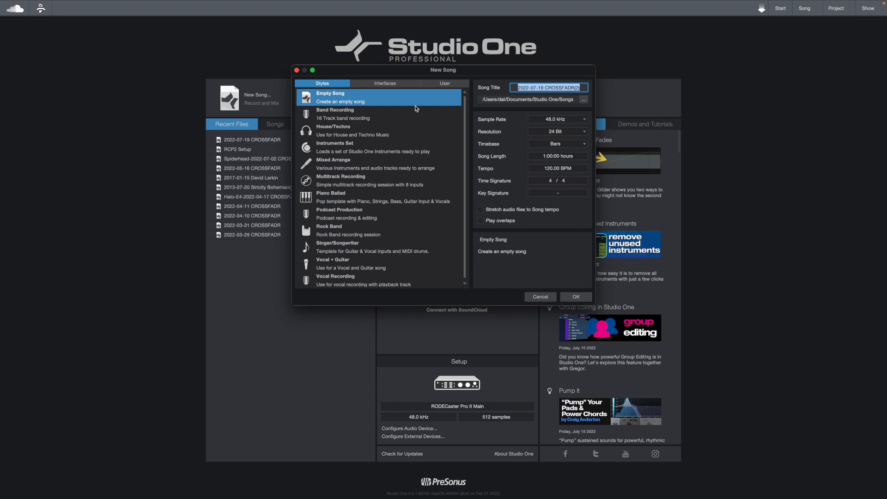
# - Browse the Interfaces templates, then choose the RCP2-V3 user template
pyautogui.click(384, 84)
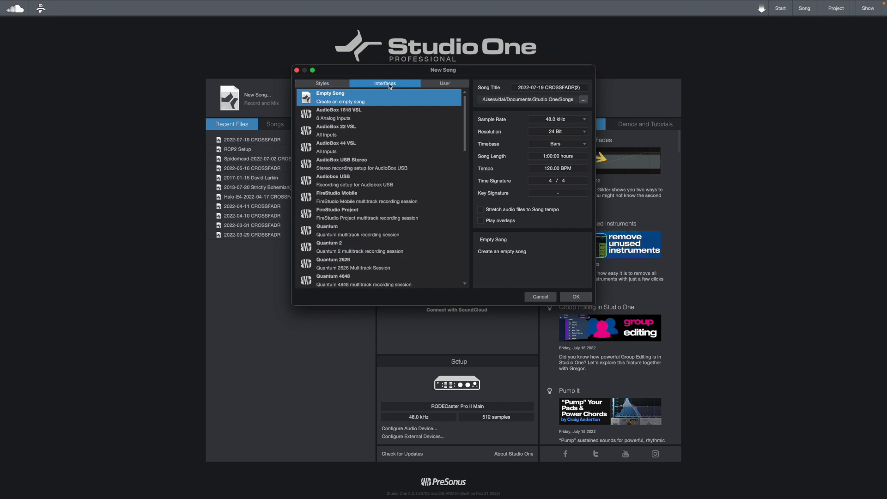
pyautogui.scroll(-3)
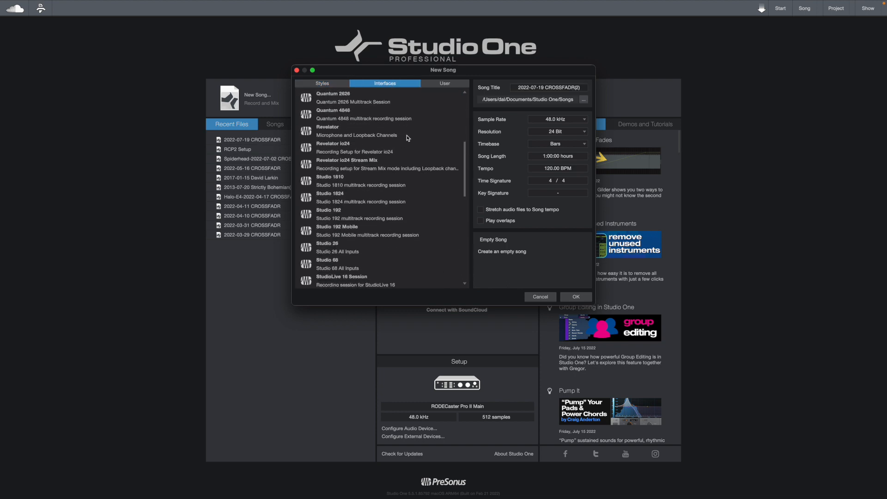
pyautogui.scroll(-3)
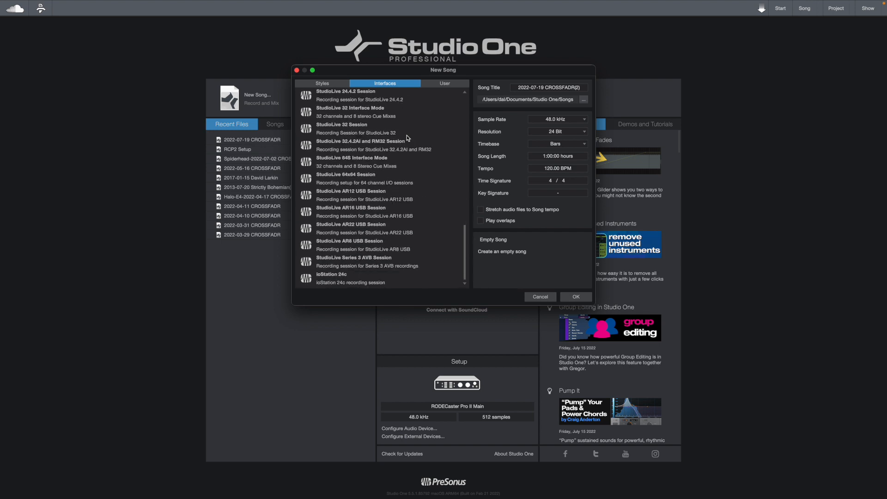
pyautogui.click(444, 83)
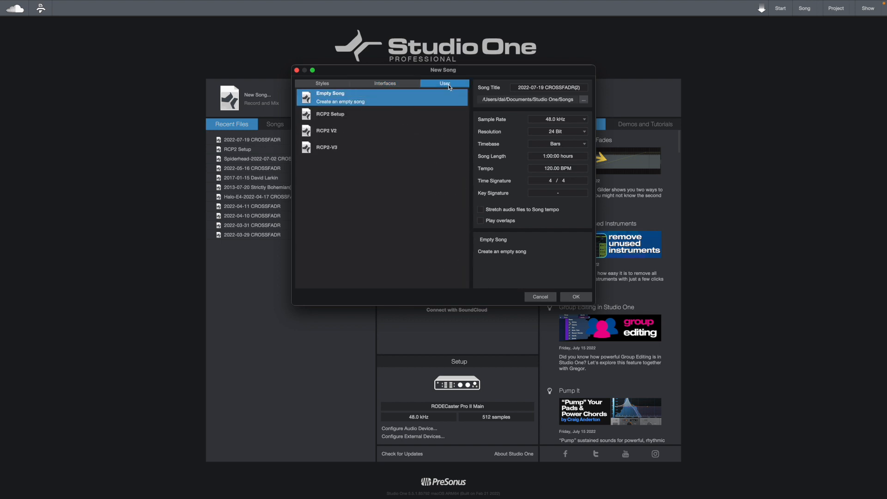
pyautogui.moveTo(334, 152)
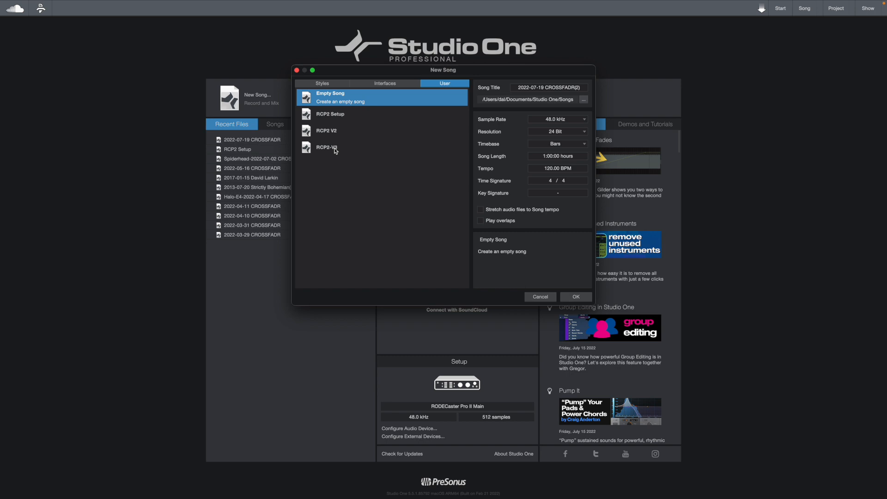
pyautogui.moveTo(342, 121)
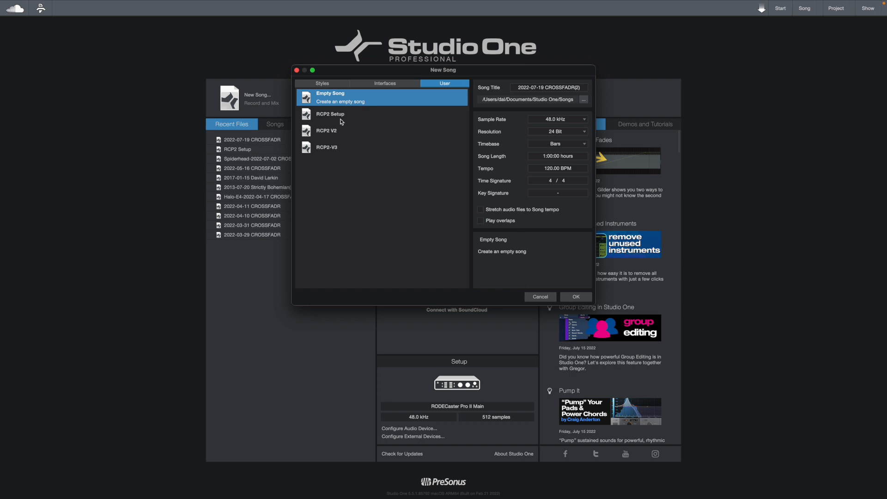
pyautogui.moveTo(324, 152)
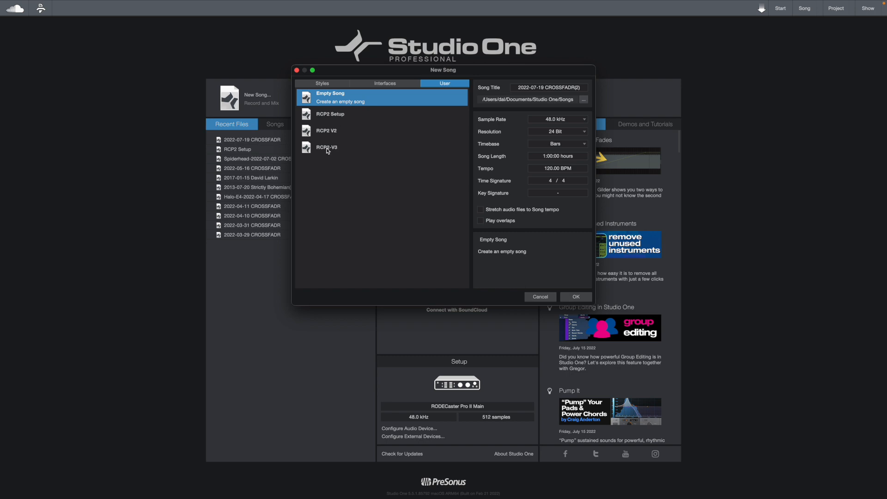
pyautogui.click(575, 296)
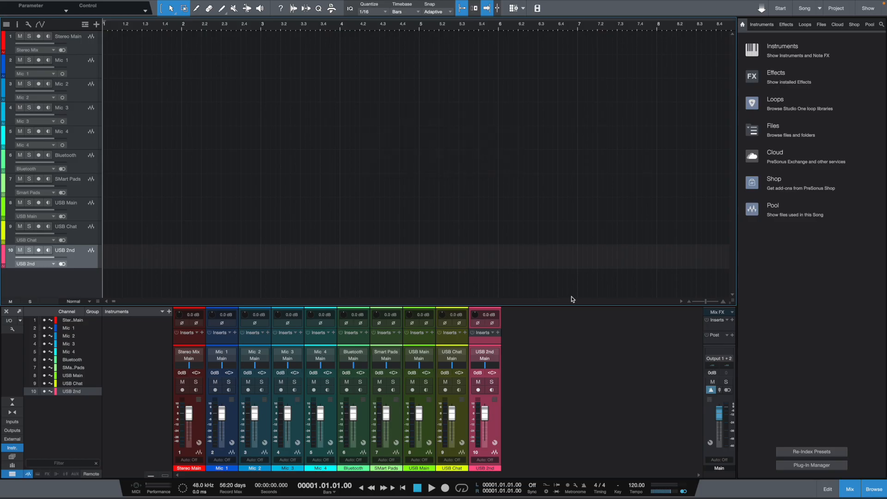
pyautogui.moveTo(57, 112)
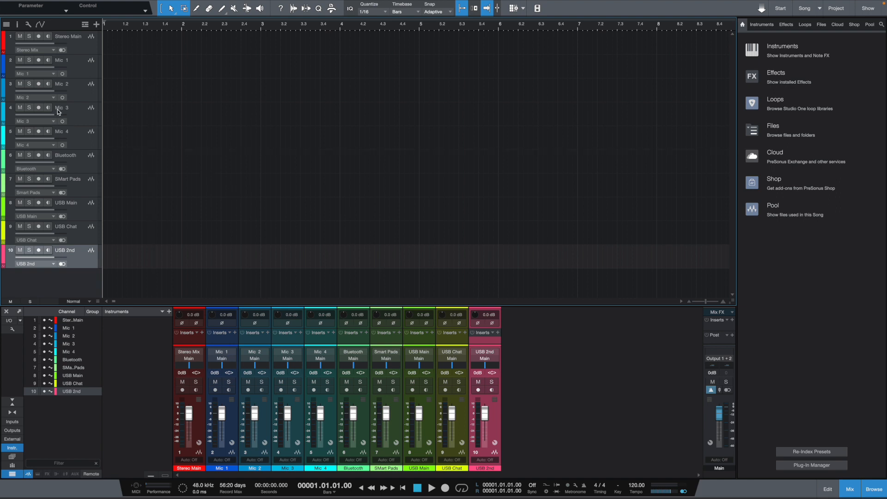
pyautogui.moveTo(34, 93)
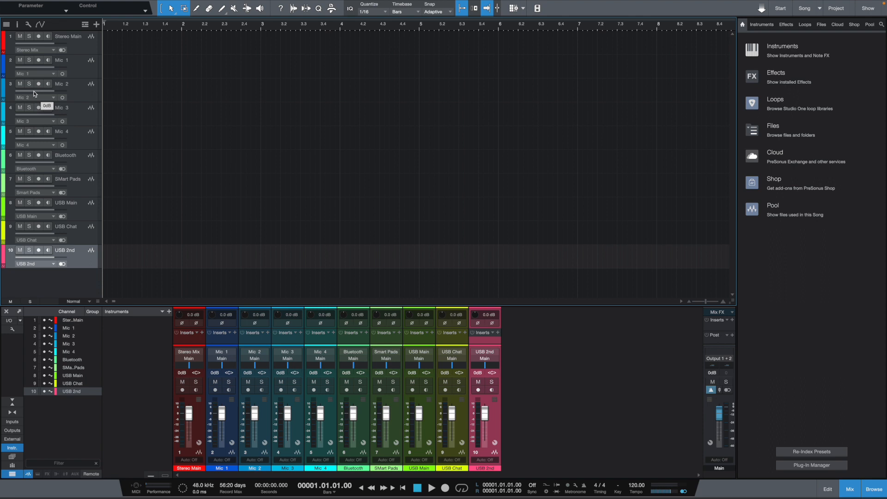
# - Review the ten named tracks in the new song built from RCP2-V3
pyautogui.click(37, 83)
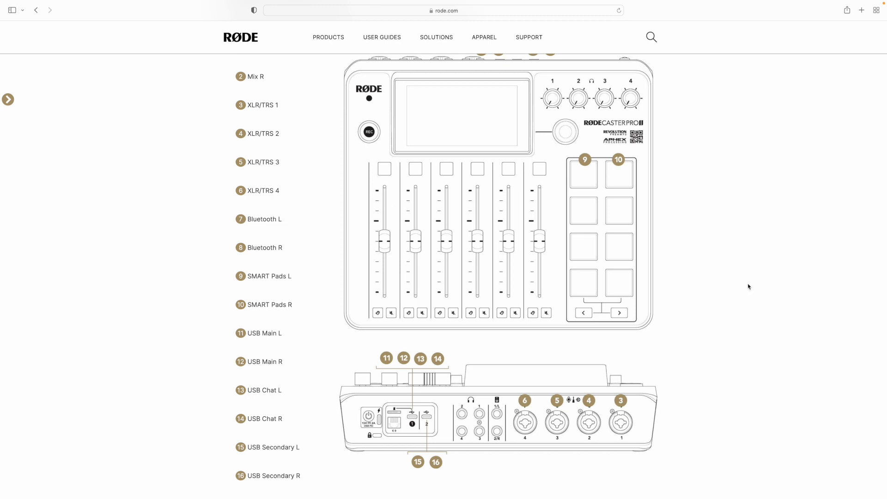
# - Scroll the RØDECaster Pro II guide past the USB channel list to the DAW walkthrough PDFs
pyautogui.scroll(-3)
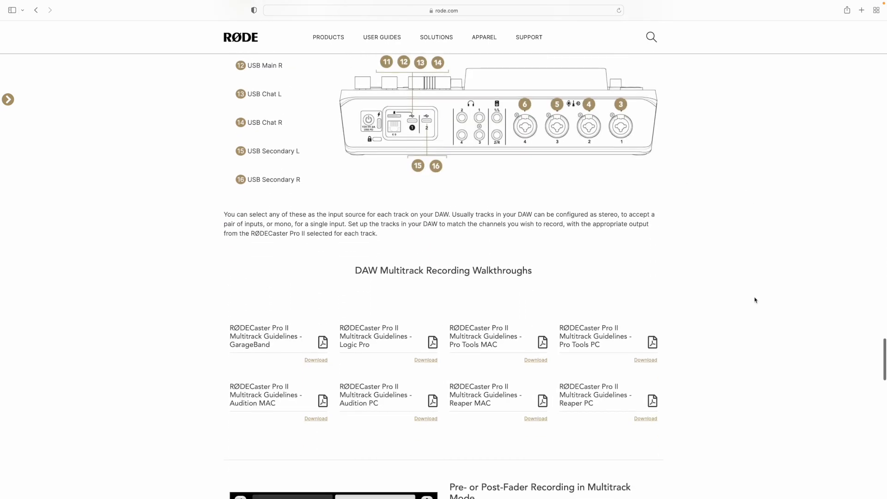
pyautogui.scroll(-3)
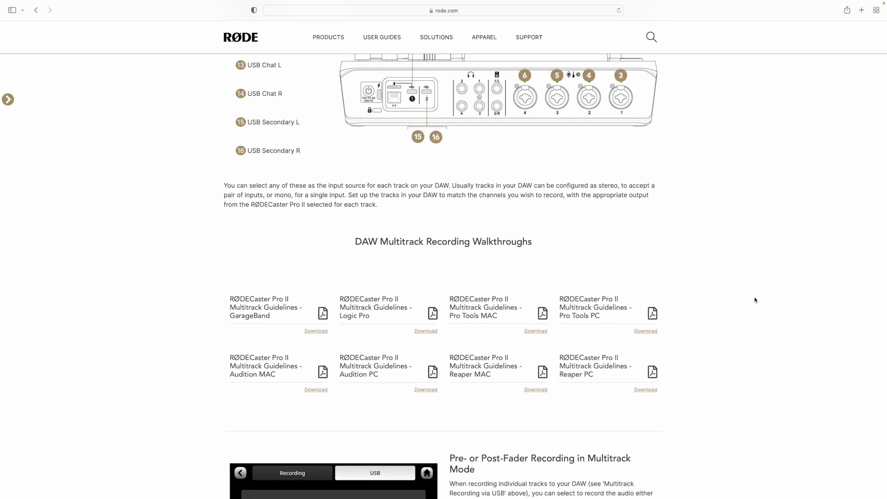
pyautogui.scroll(-3)
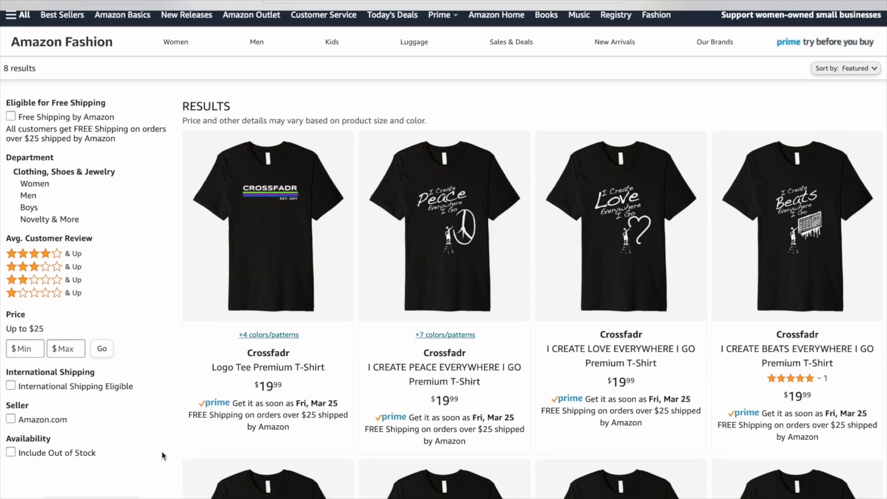
pyautogui.scroll(-3)
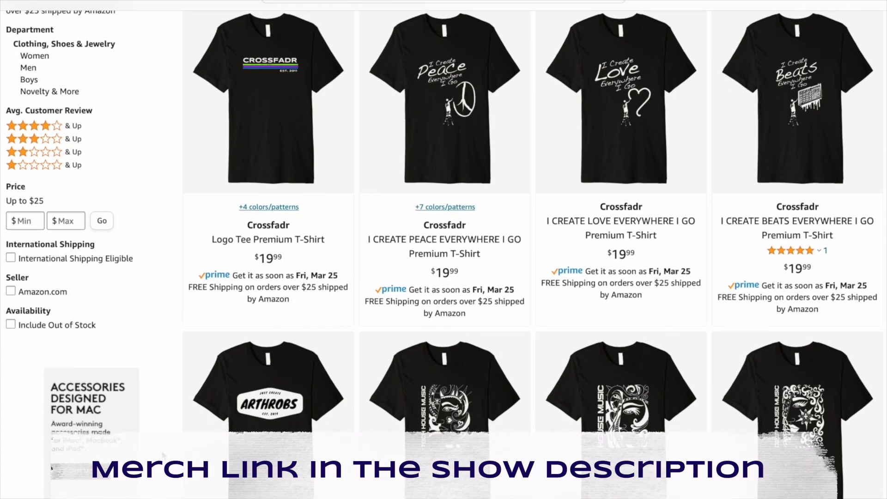
pyautogui.scroll(-3)
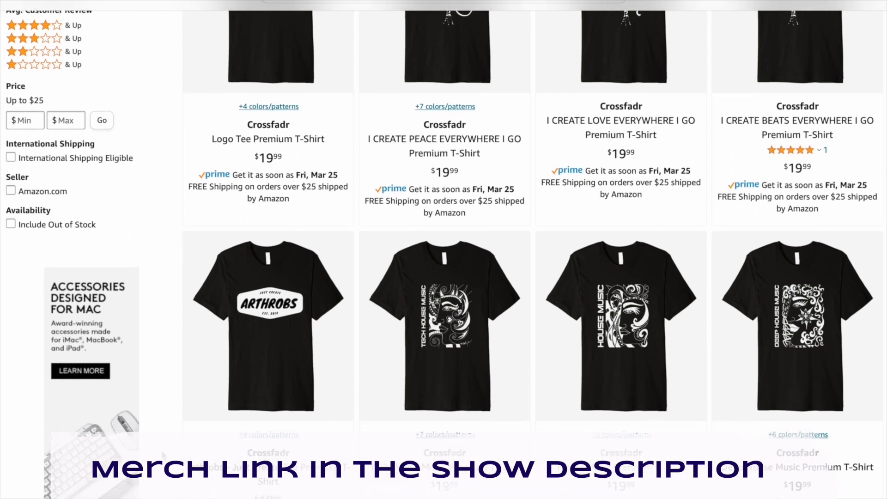
pyautogui.scroll(-3)
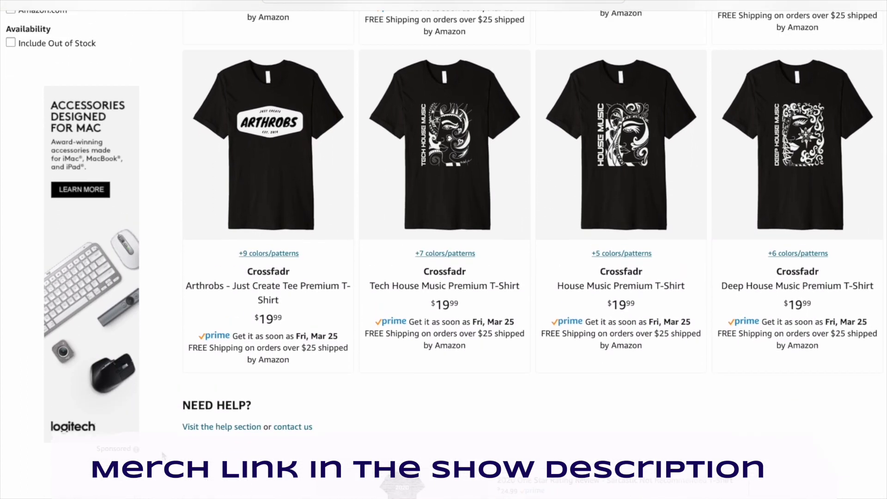